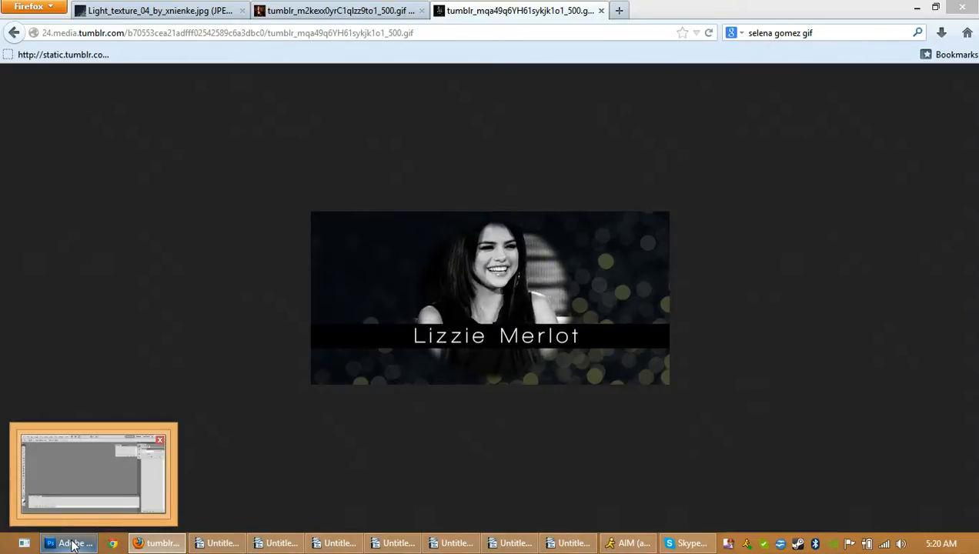
Step: Bring Photoshop to the front, leaving the example name-bar GIF in Firefox
click(69, 543)
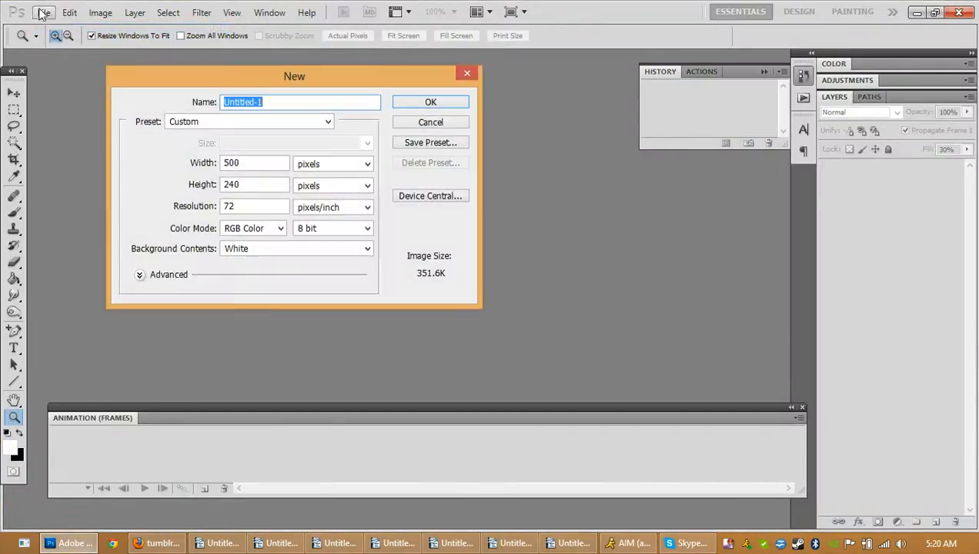
Step: Create a 500×240 px, 72 ppi RGB document with a white background
click(253, 162)
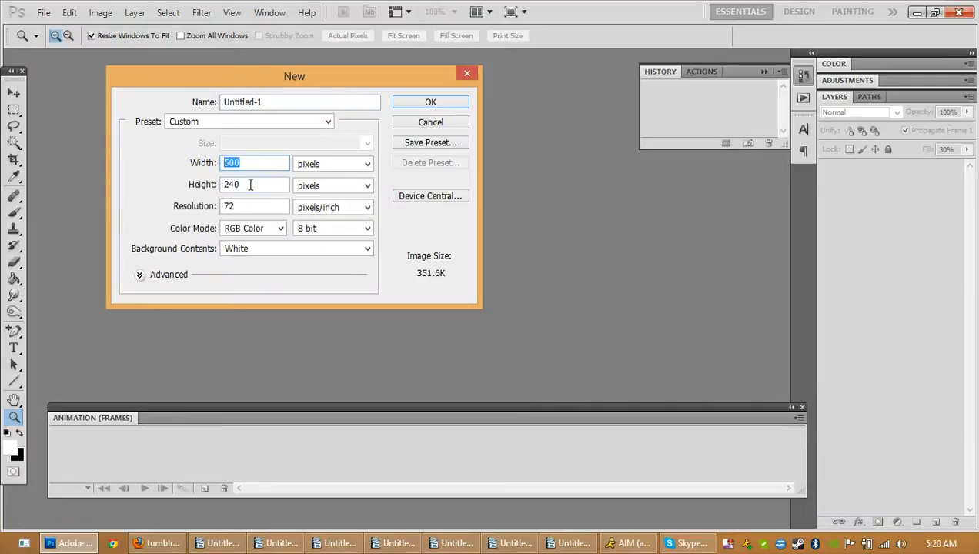
mouse_move(254, 185)
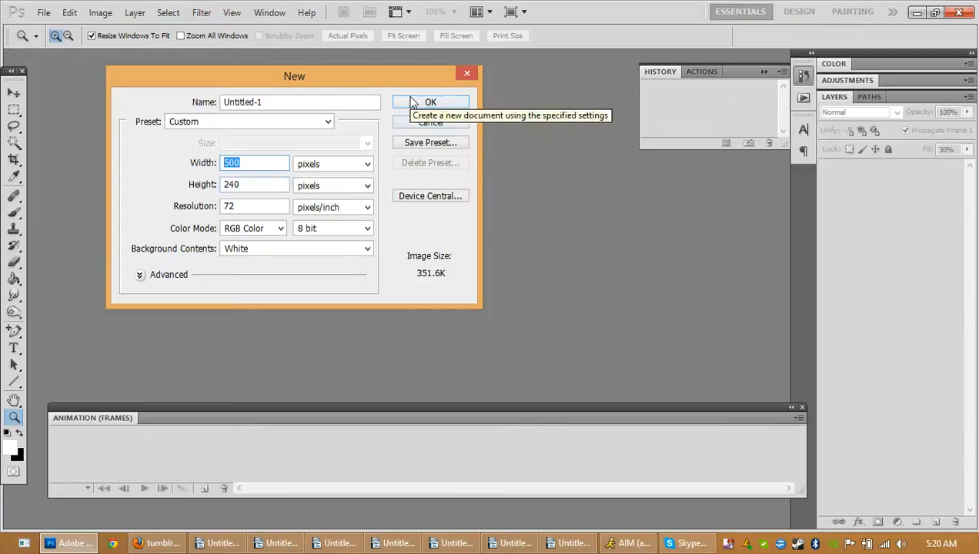
click(430, 101)
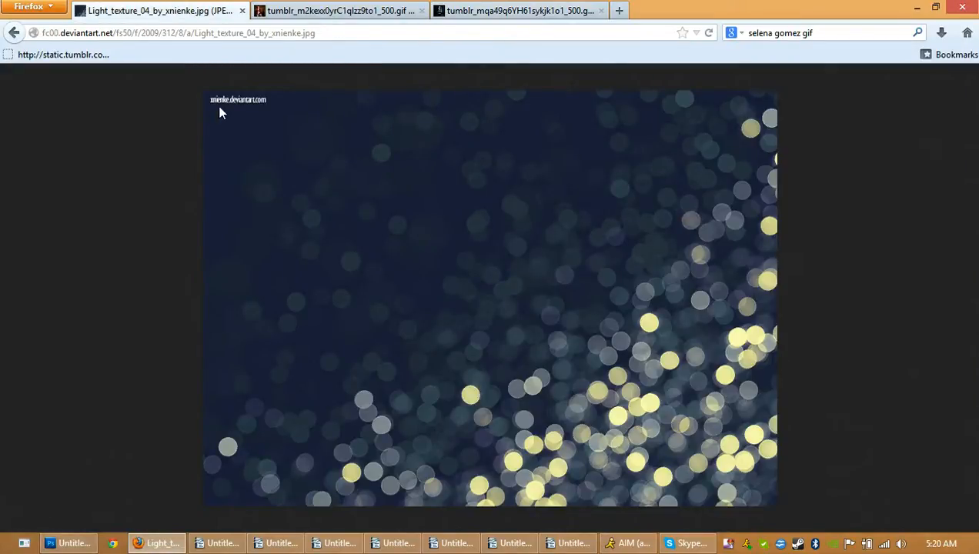
mouse_move(499, 163)
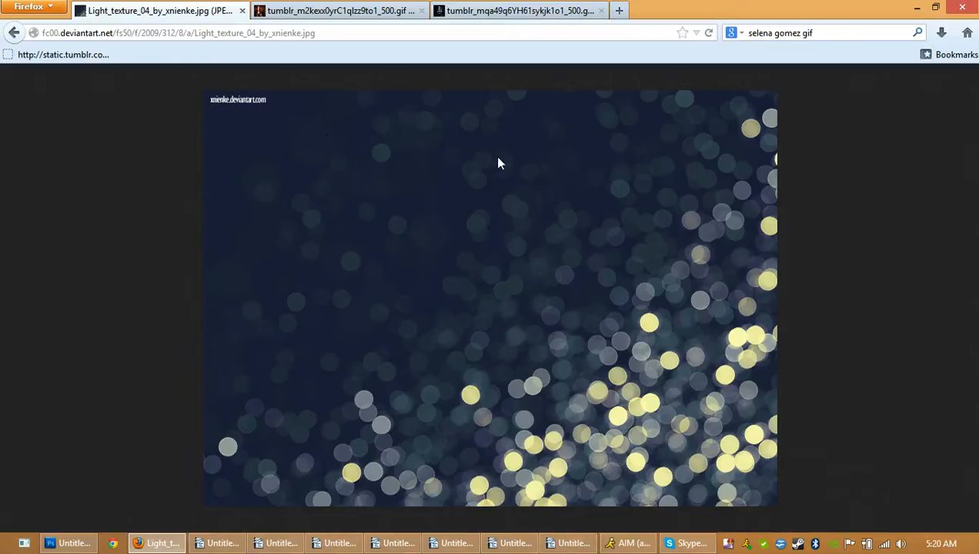
mouse_move(535, 172)
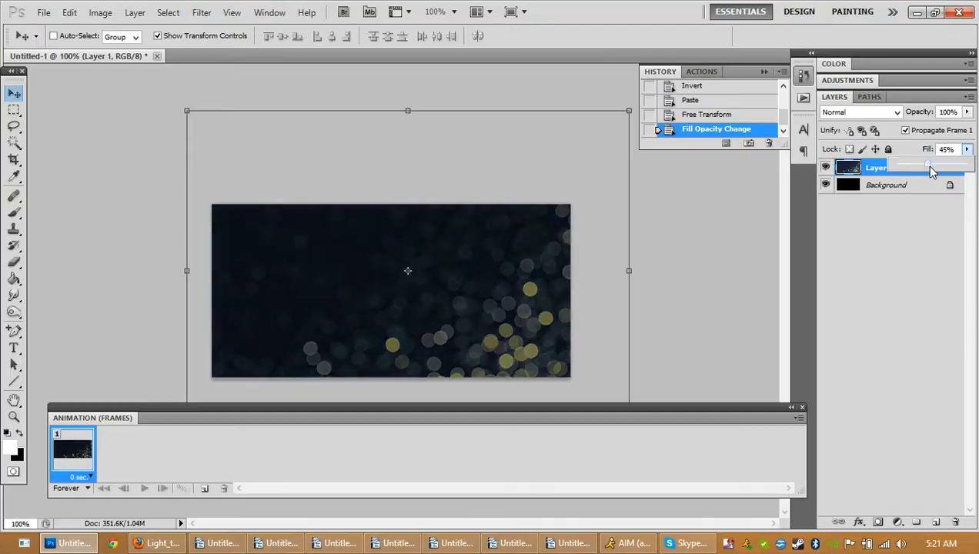
Step: Lower the bokeh texture layer's fill to 48%
drag(928, 163, 954, 164)
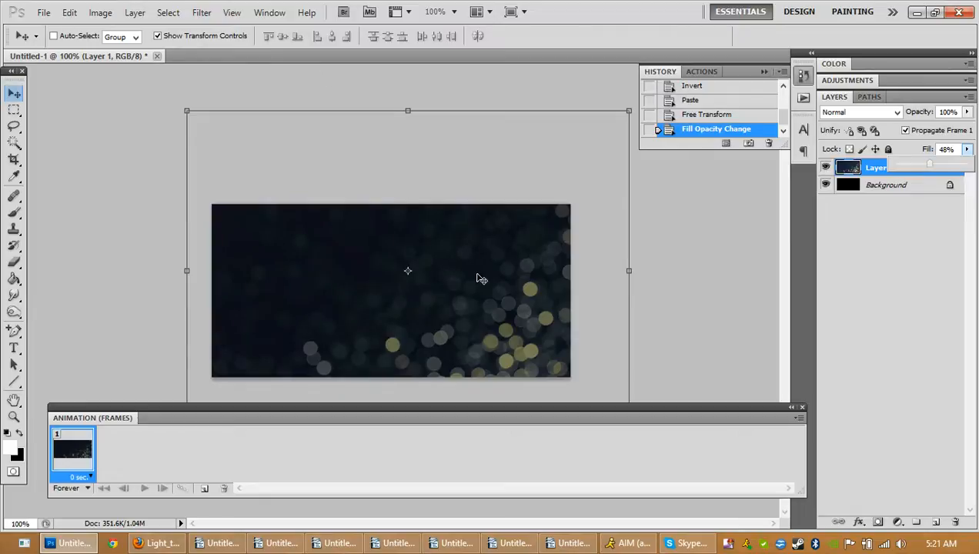
mouse_move(770, 179)
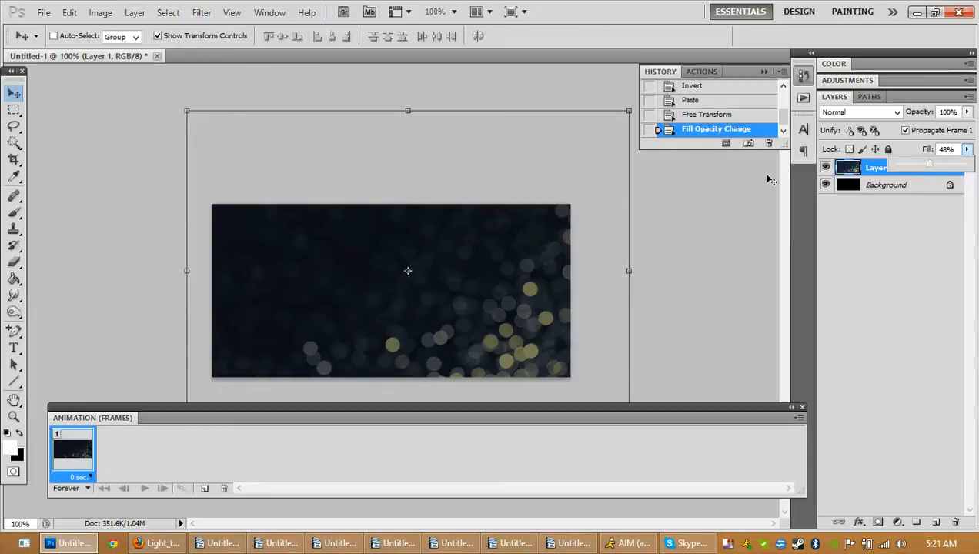
mouse_move(689, 258)
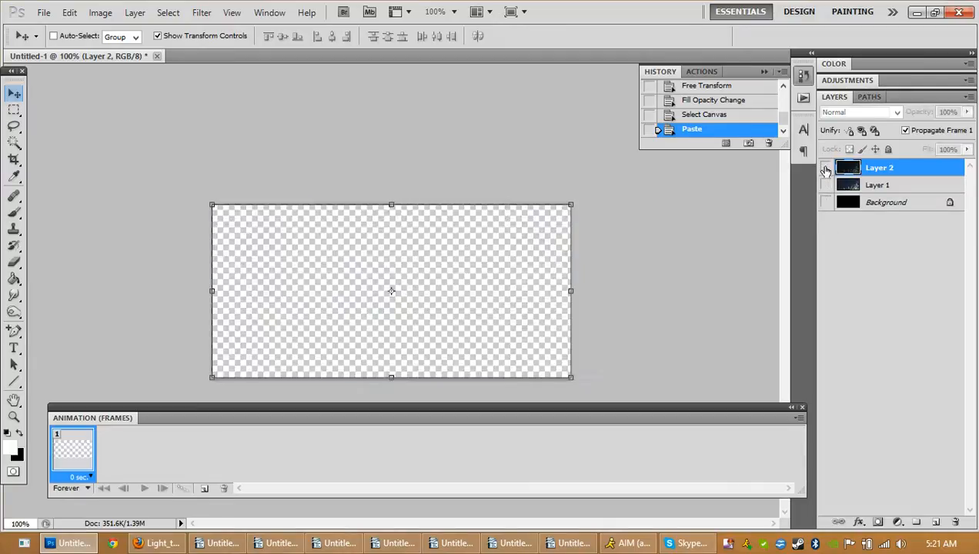
Step: Show pasted Layer 2 and hide Layer 1 and the background
click(826, 168)
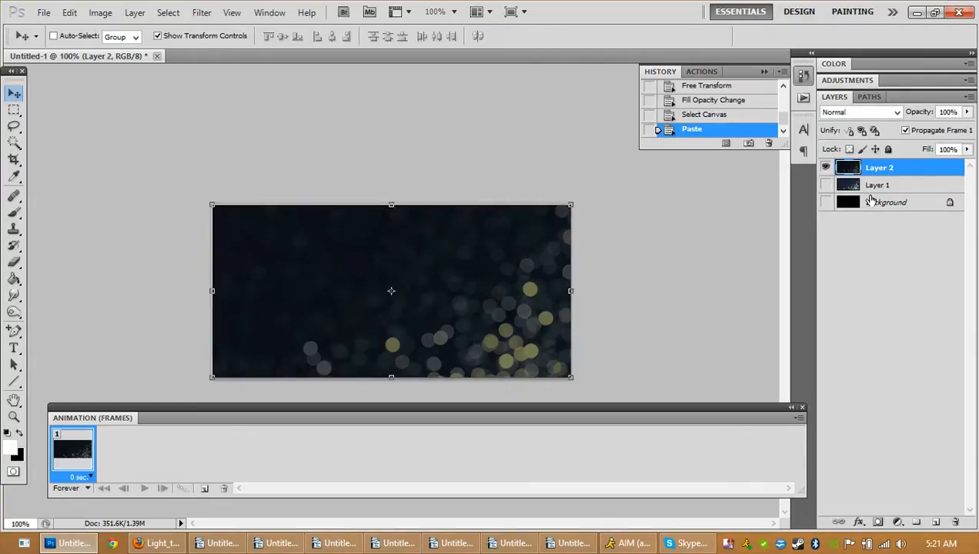
click(878, 185)
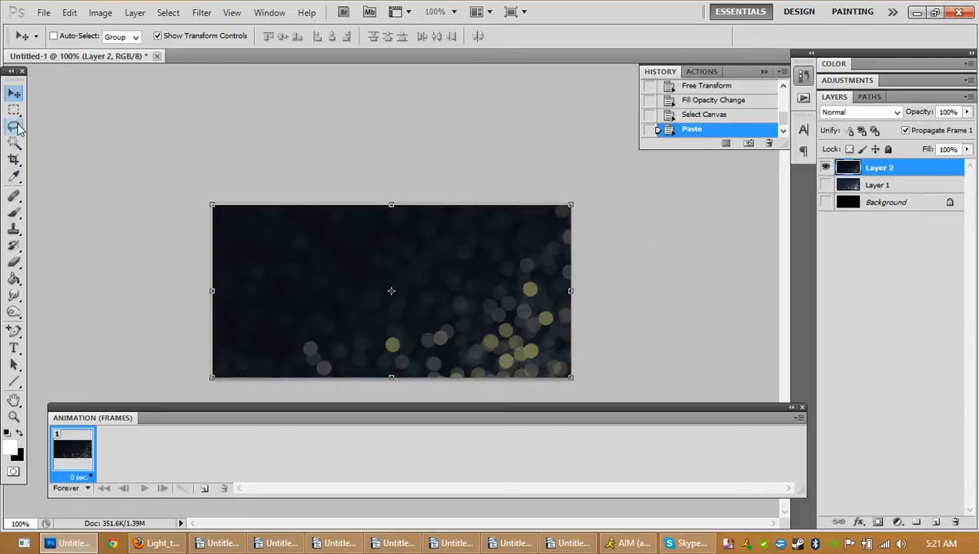
click(13, 110)
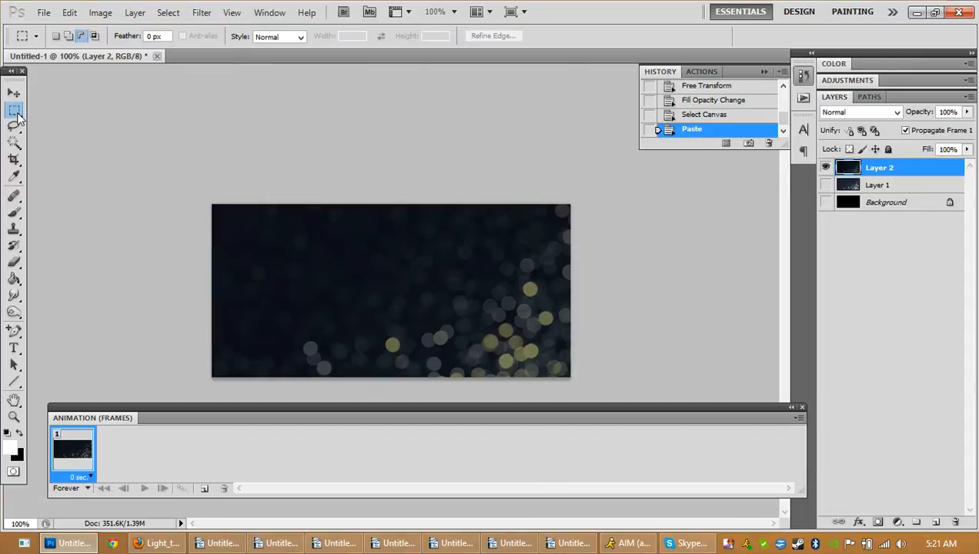
mouse_move(17, 113)
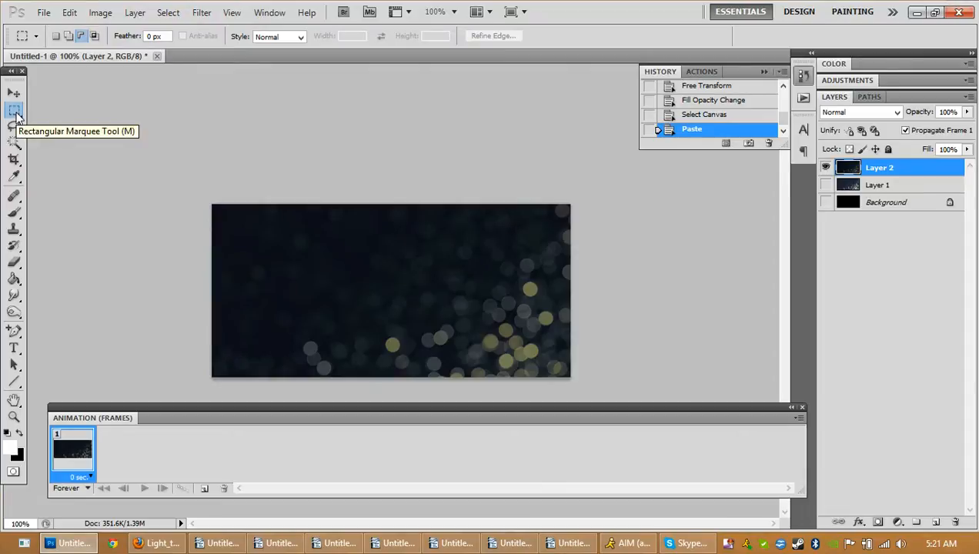
Step: Draw a circular elliptical-marquee selection and shift it nearer the canvas centre
click(14, 112)
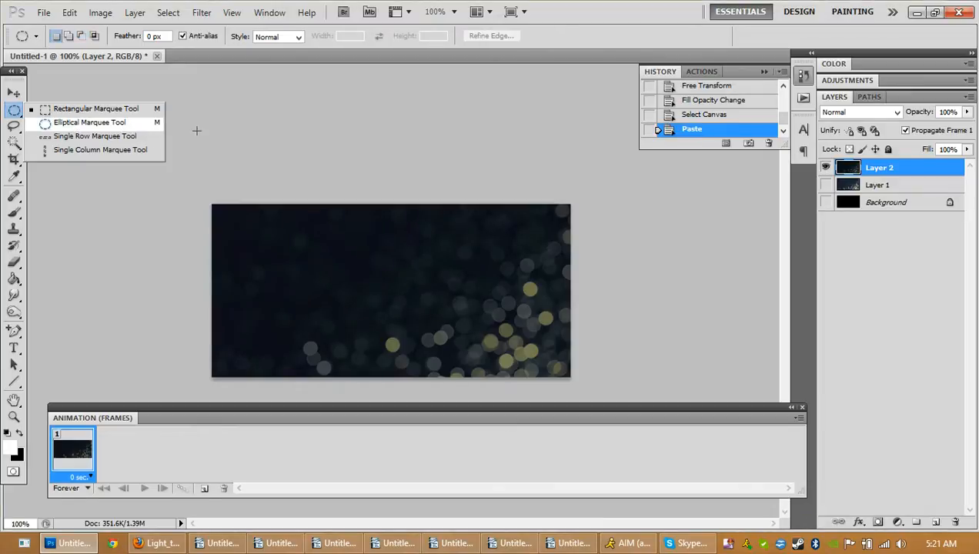
click(90, 122)
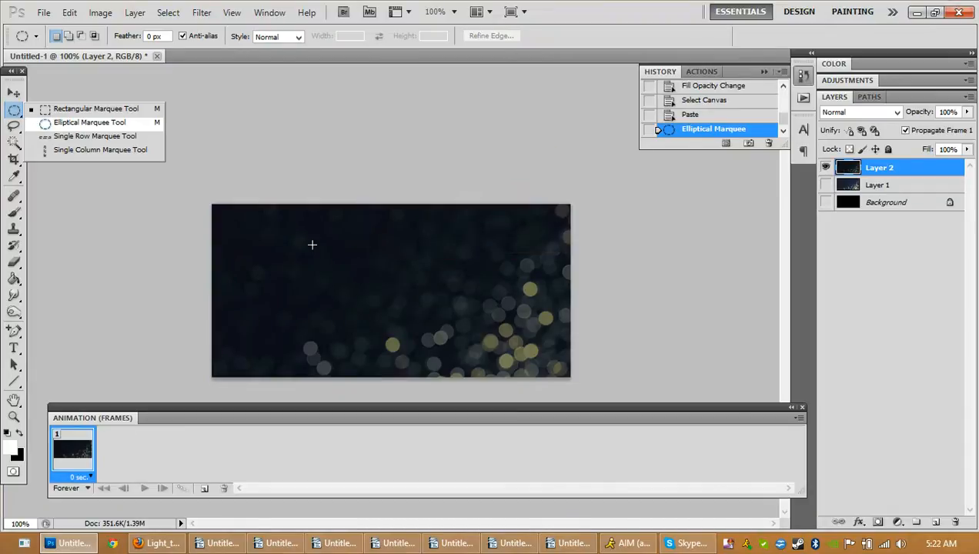
mouse_move(311, 209)
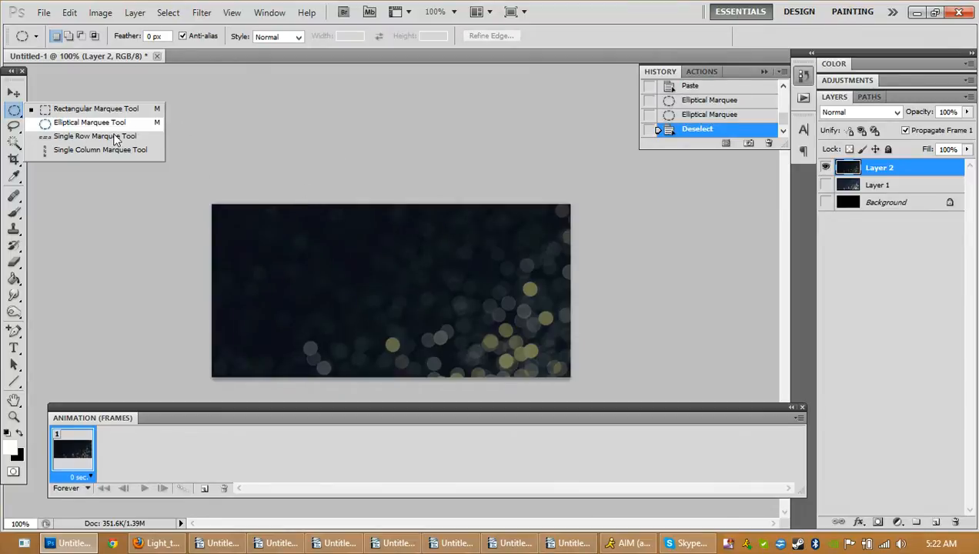
mouse_move(371, 217)
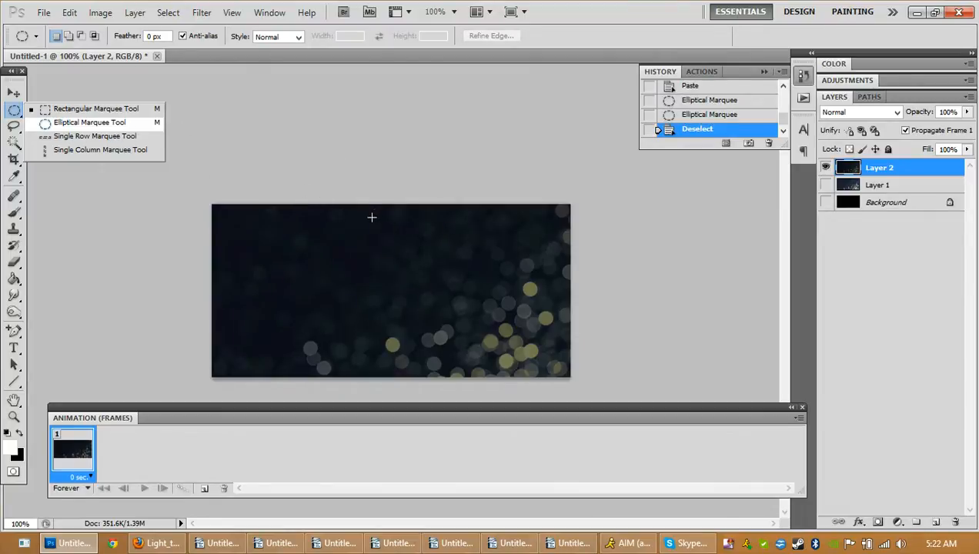
mouse_move(378, 285)
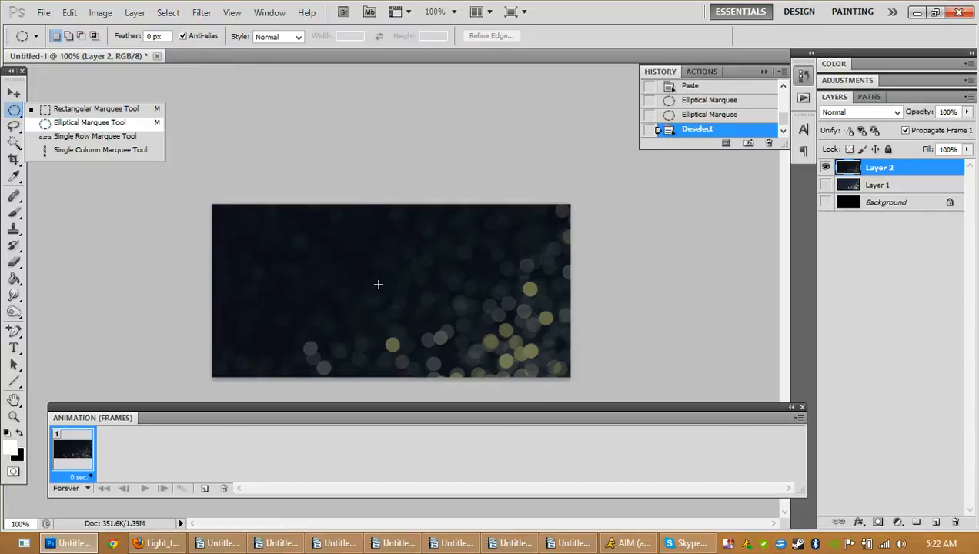
mouse_move(505, 288)
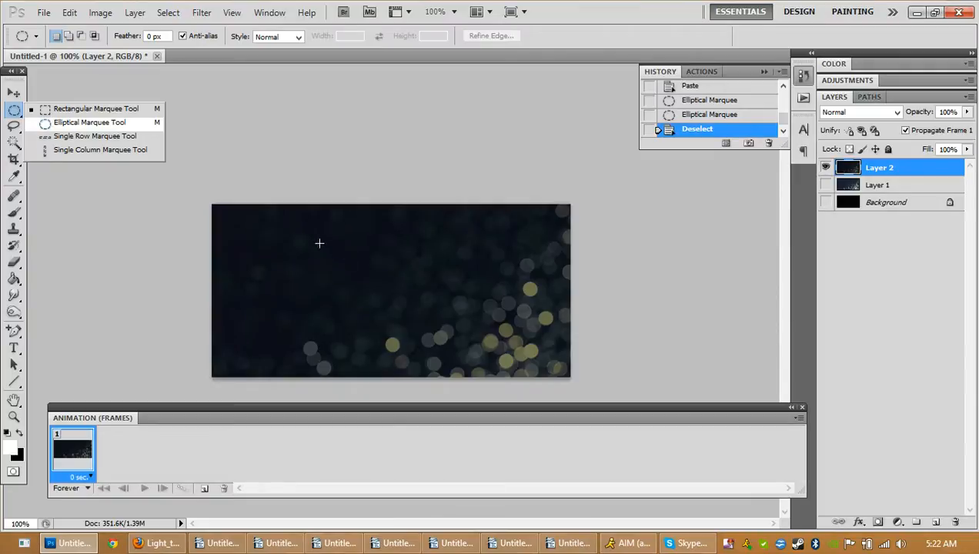
drag(319, 243, 549, 380)
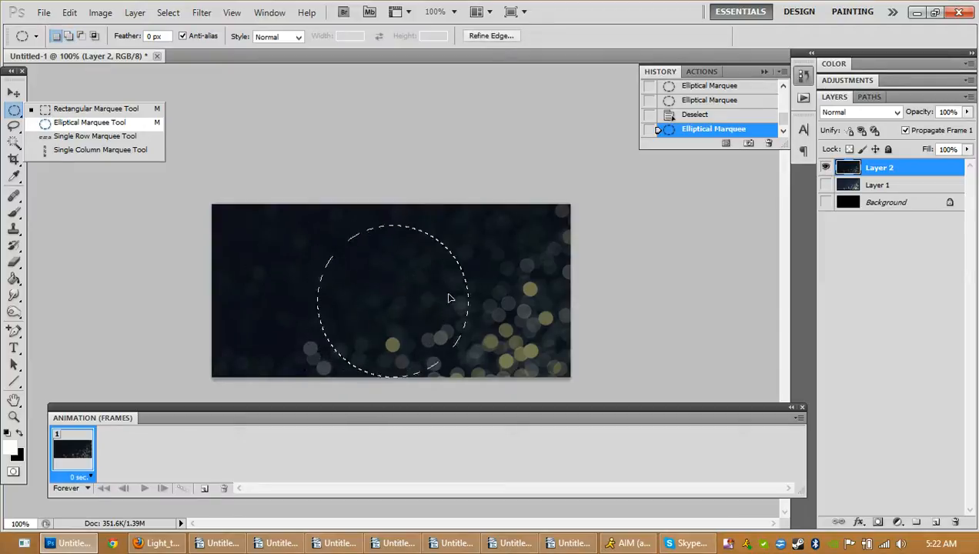
drag(450, 298, 404, 277)
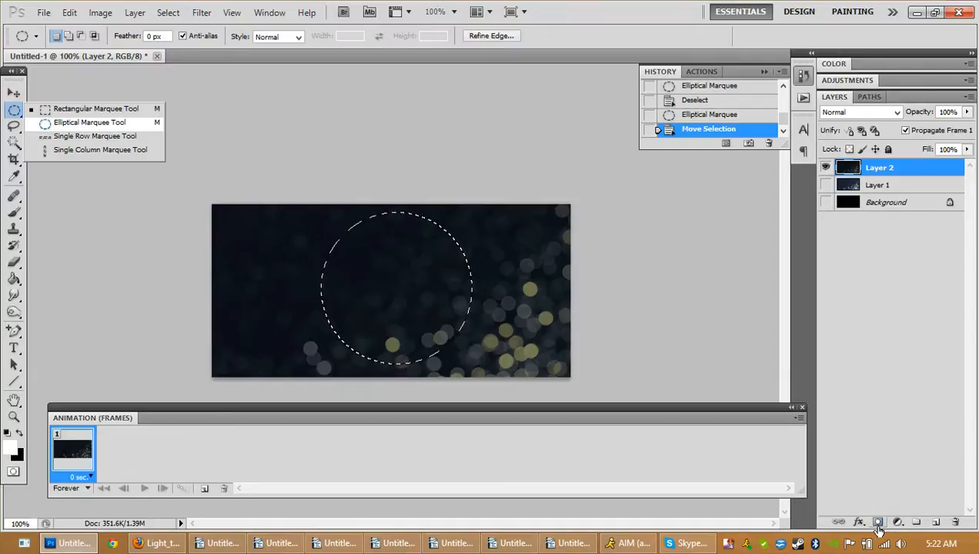
Step: Mask Layer 2 with the circle selection and invert the mask with Ctrl+I
click(877, 522)
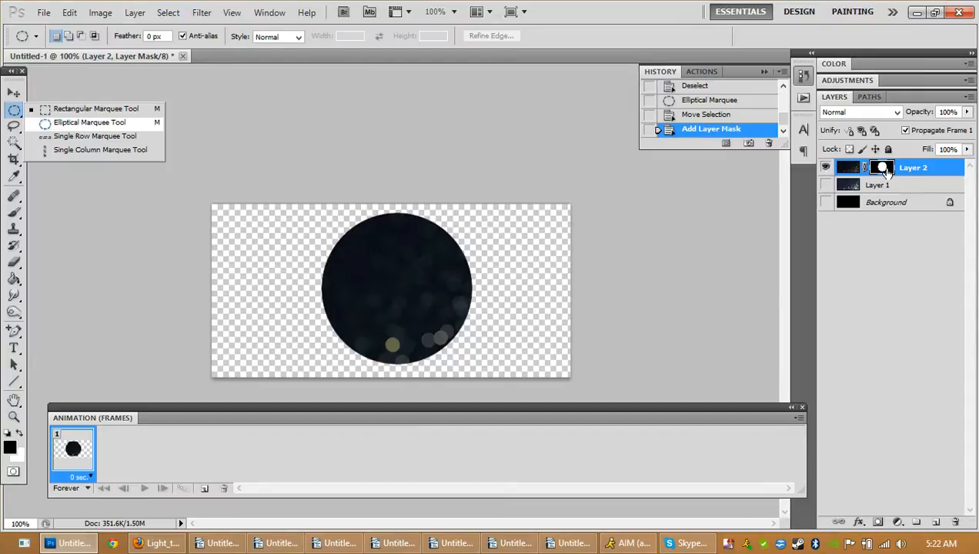
mouse_move(882, 169)
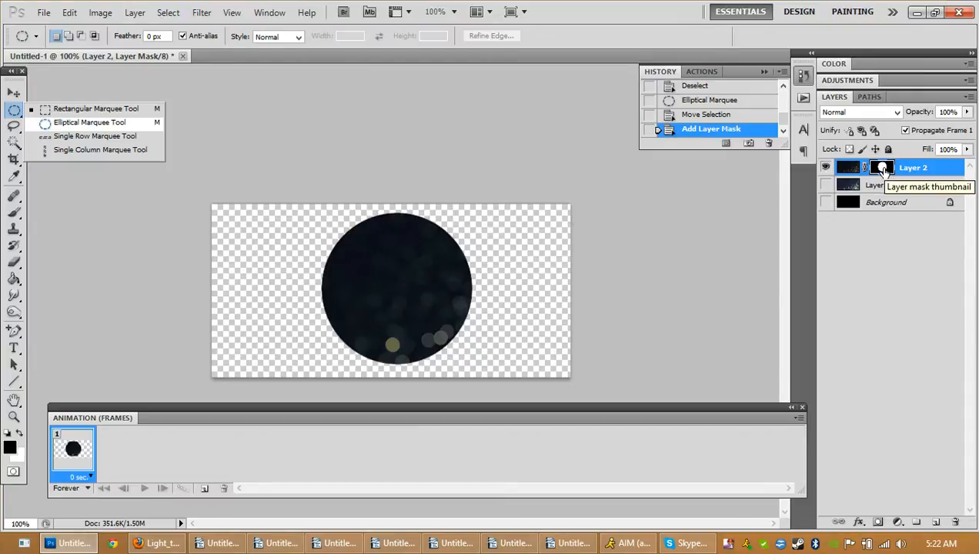
key(ctrl+i)
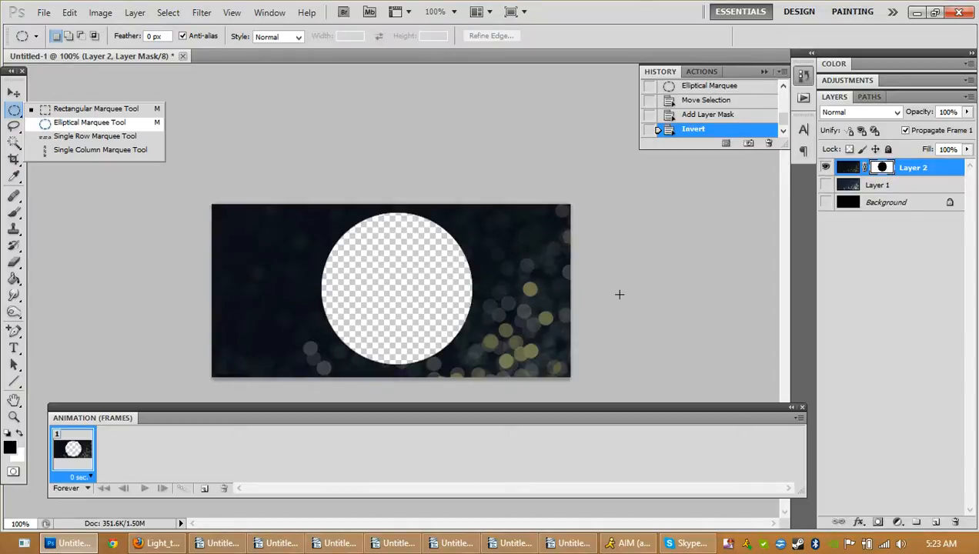
mouse_move(300, 68)
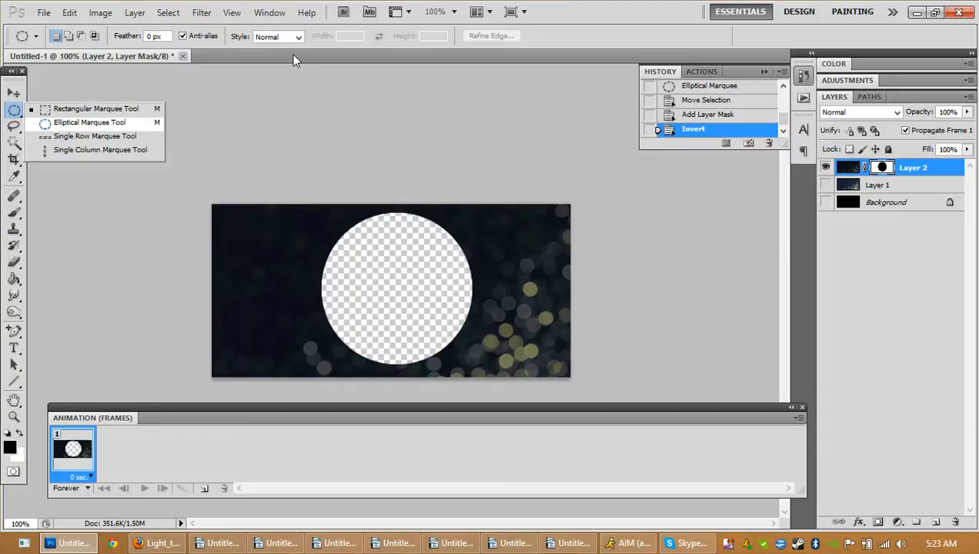
mouse_move(206, 25)
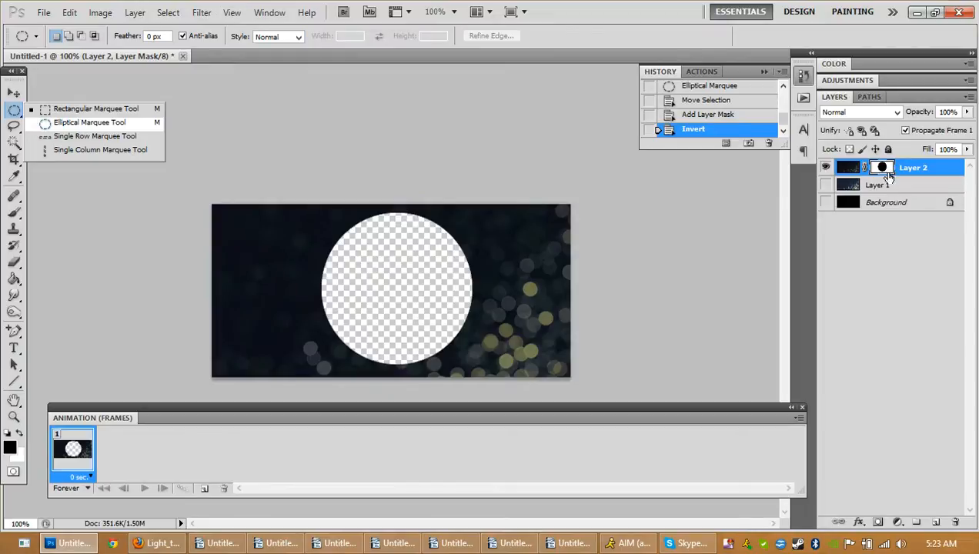
Step: Apply a 3-pixel Gaussian Blur to Layer 2's mask
click(201, 12)
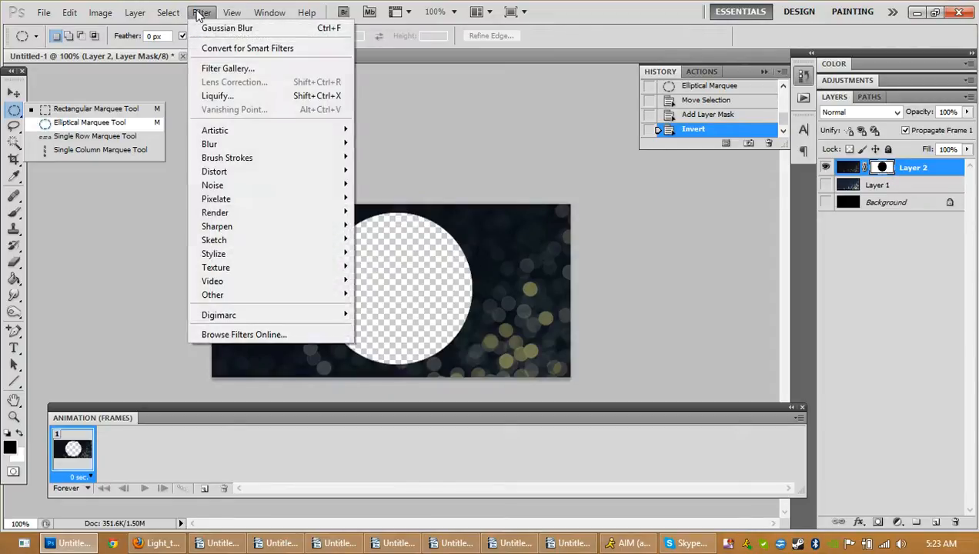
mouse_move(209, 144)
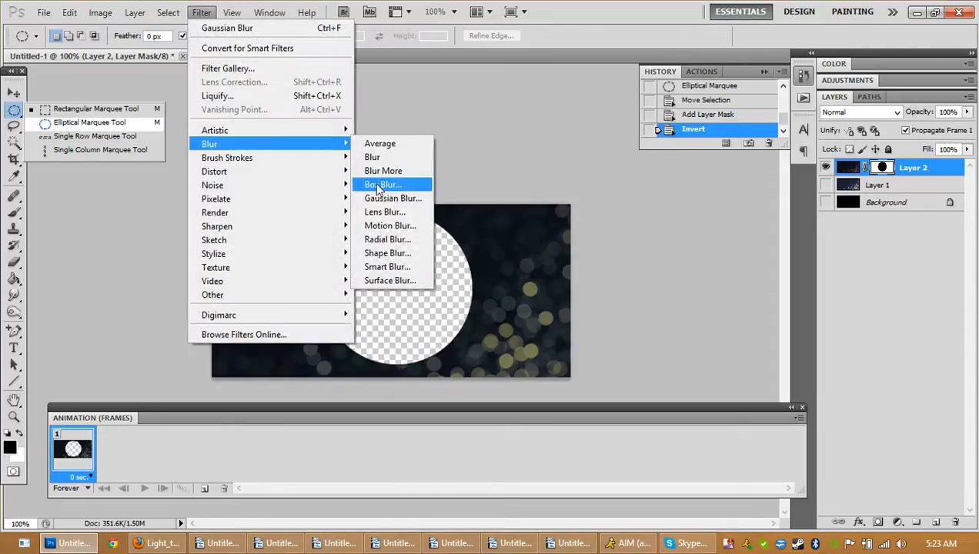
click(392, 198)
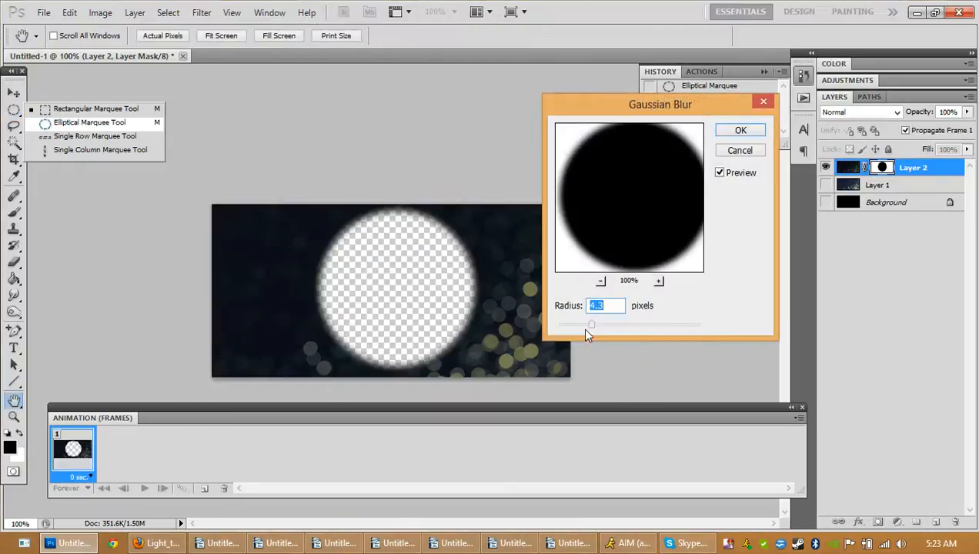
drag(591, 325, 581, 324)
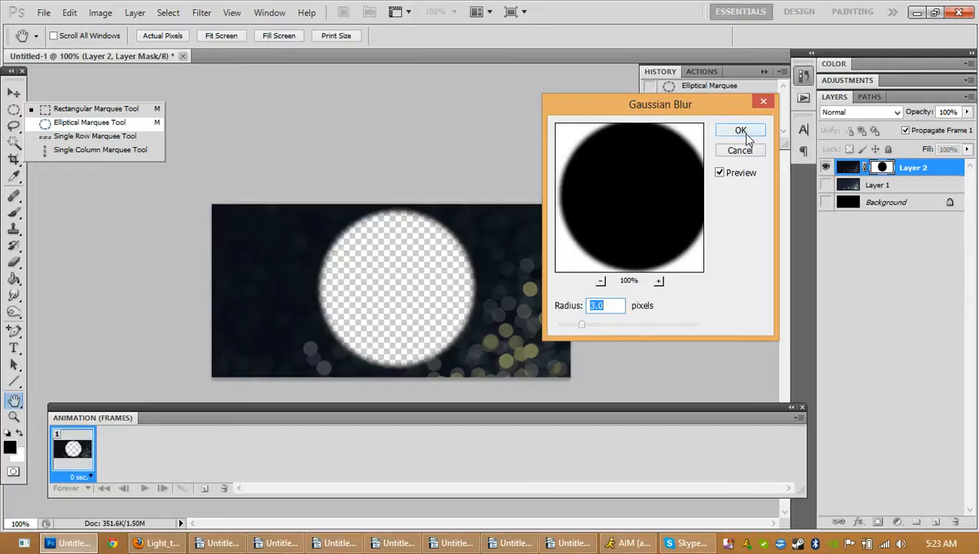
click(739, 130)
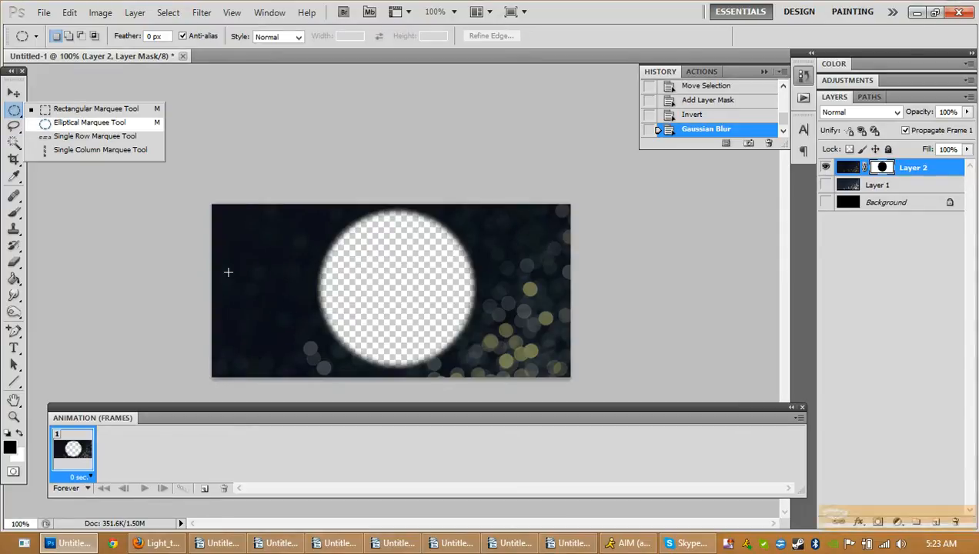
Step: Draw a trial oval selection on the left background, then deselect it
drag(228, 271, 391, 315)
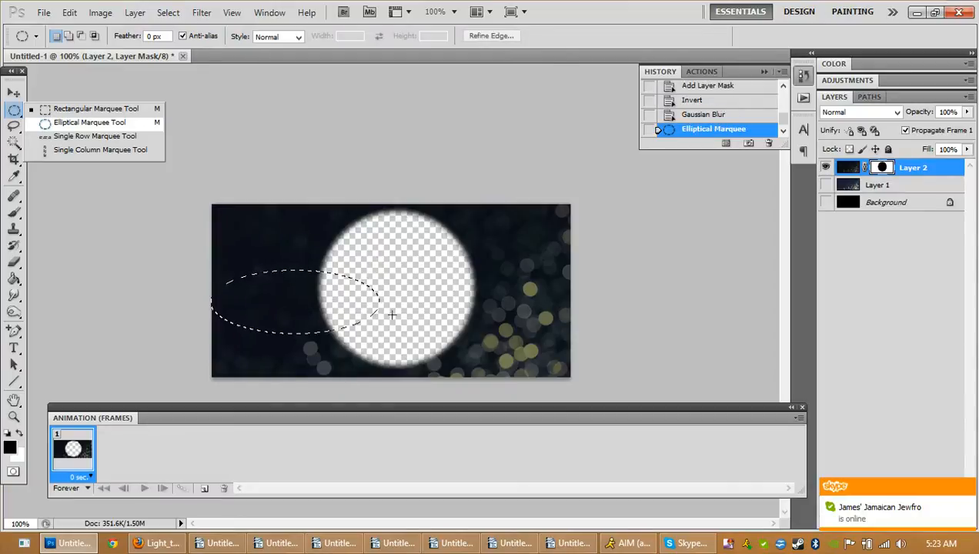
key(ctrl+d)
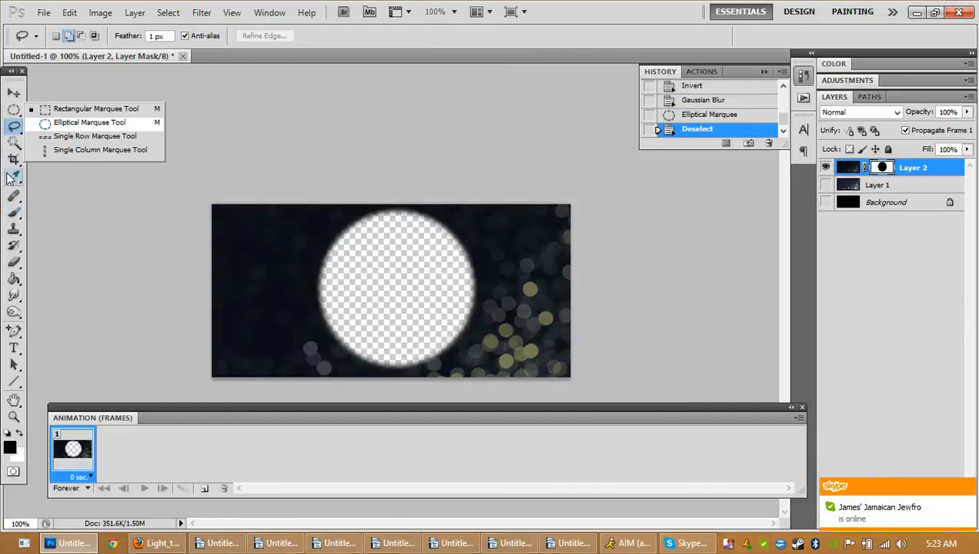
click(13, 141)
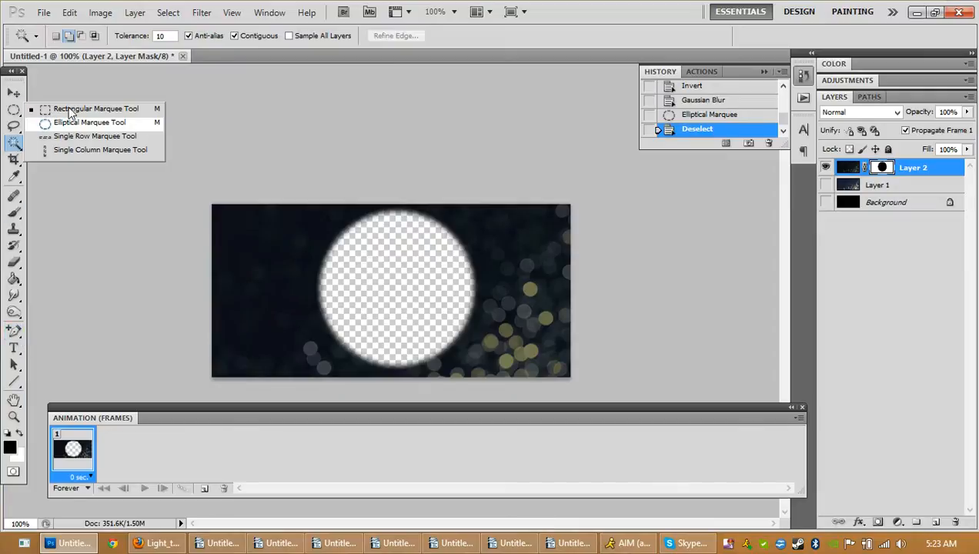
mouse_move(23, 113)
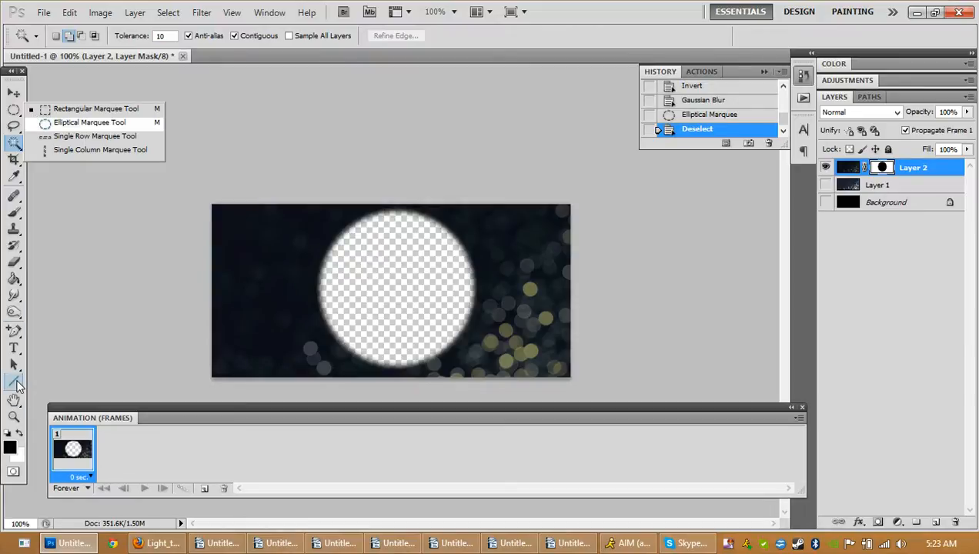
mouse_move(14, 417)
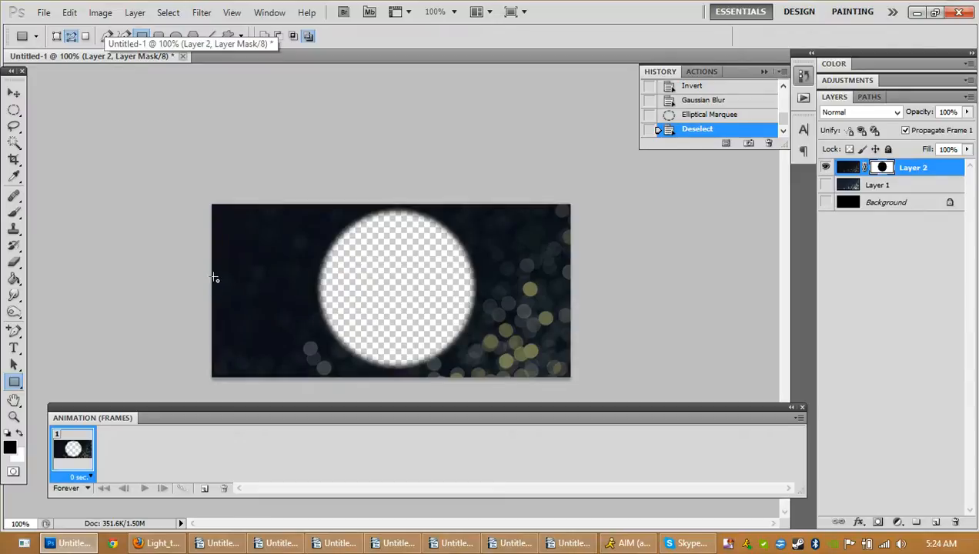
Step: Outline a horizontal band across the canvas middle and turn it into a selection
drag(215, 278, 568, 337)
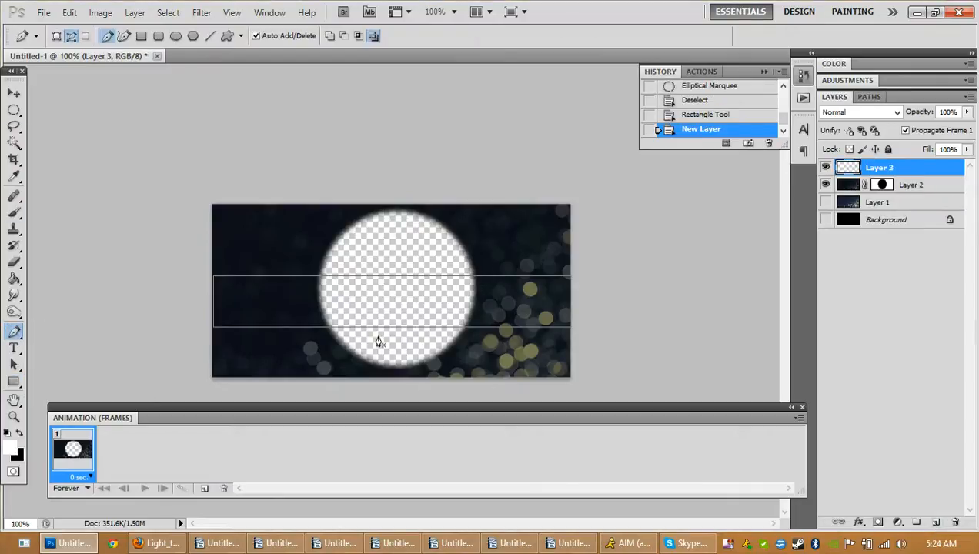
right_click(377, 327)
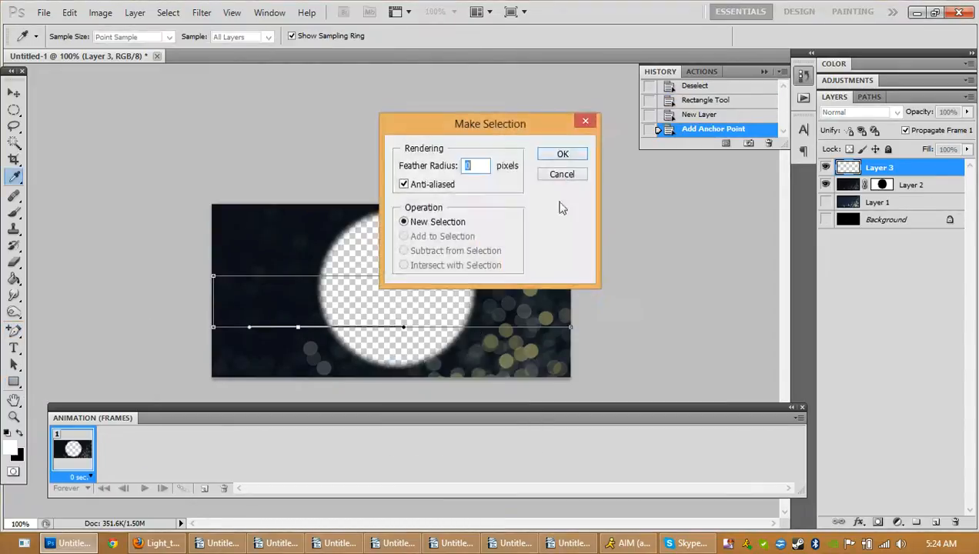
click(562, 153)
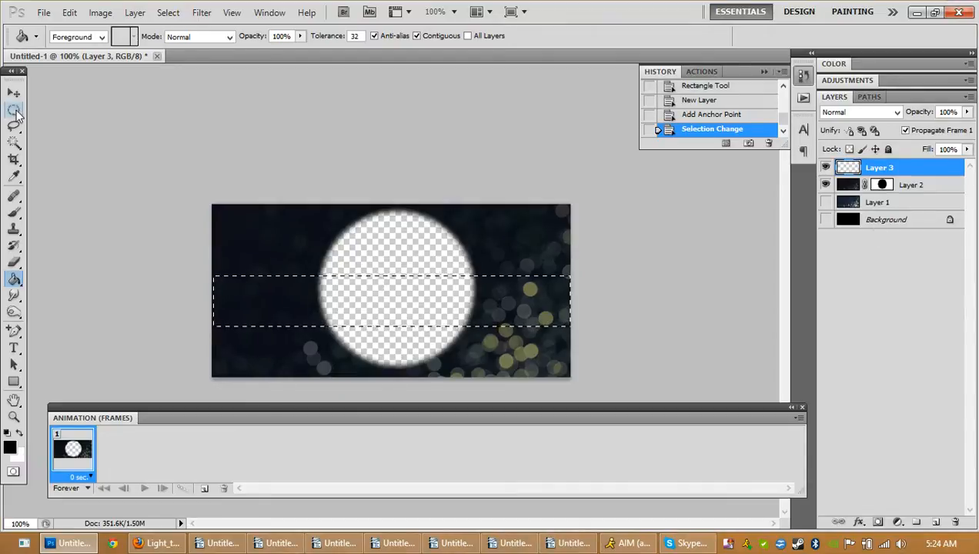
click(14, 110)
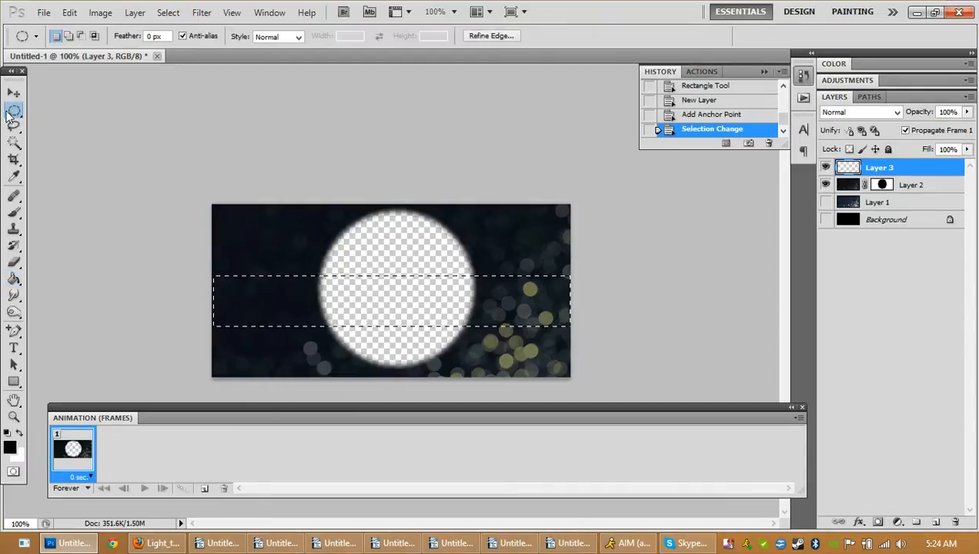
click(14, 110)
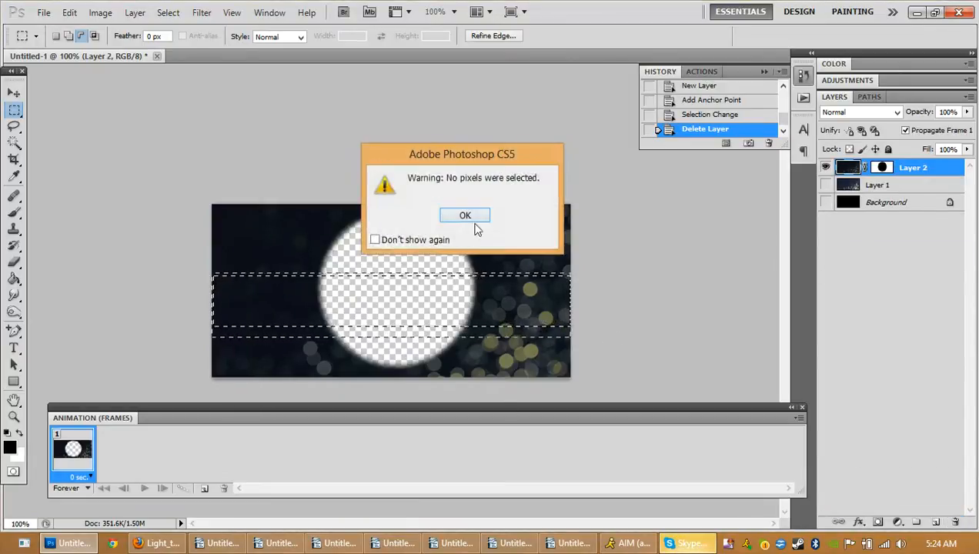
Step: Fill a canvas-wide band with black on a new layer, then enlarge and lower it
click(465, 215)
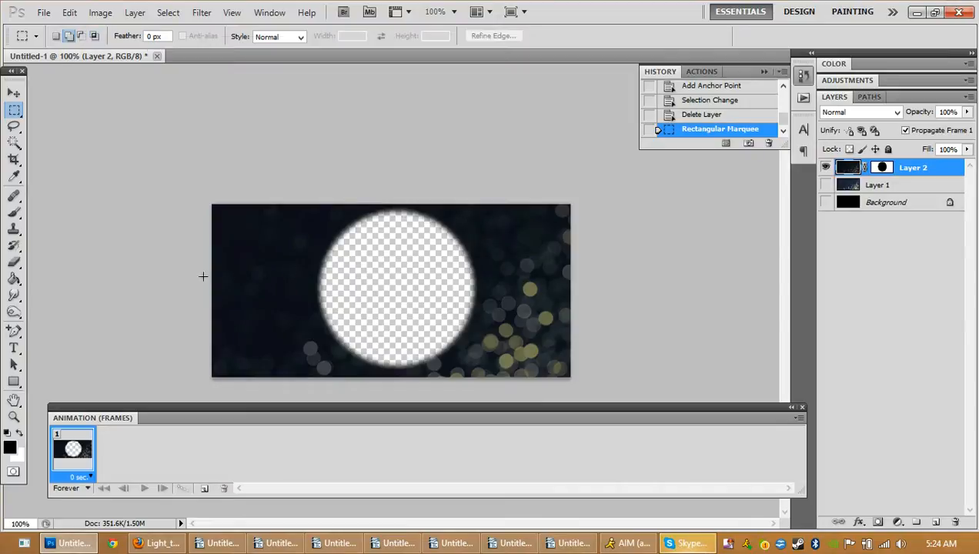
drag(212, 267, 569, 314)
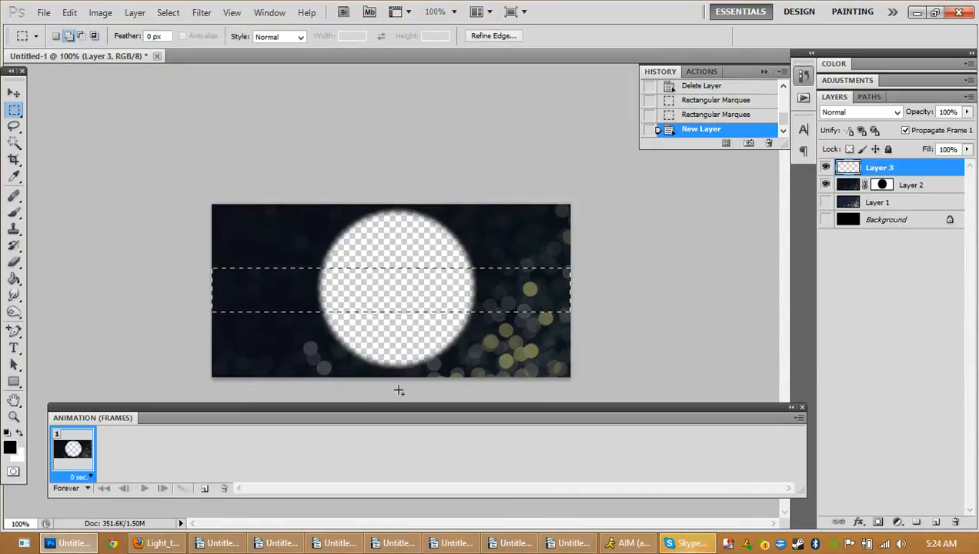
click(14, 279)
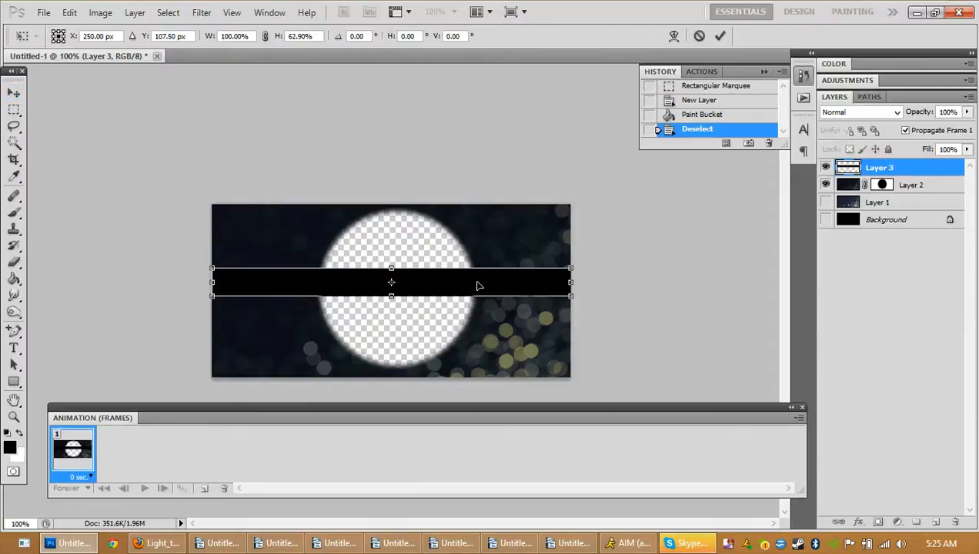
drag(391, 295, 391, 305)
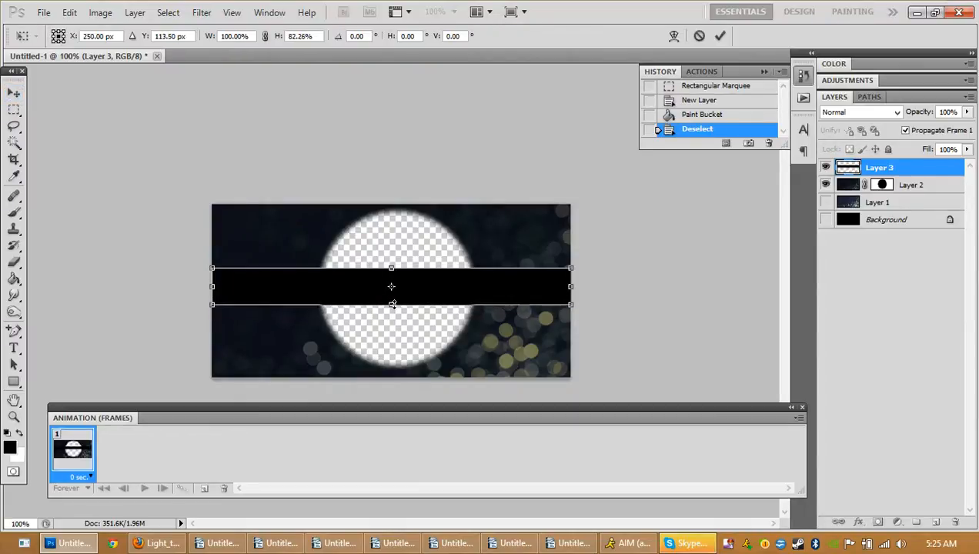
drag(391, 287, 397, 323)
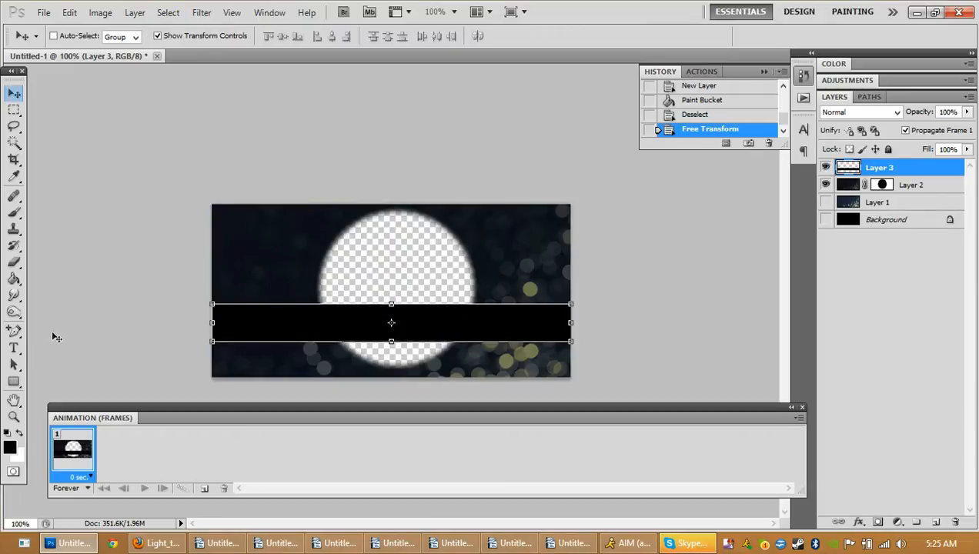
Step: Type 'Lily Green' in white on the black bar as a type layer
click(13, 348)
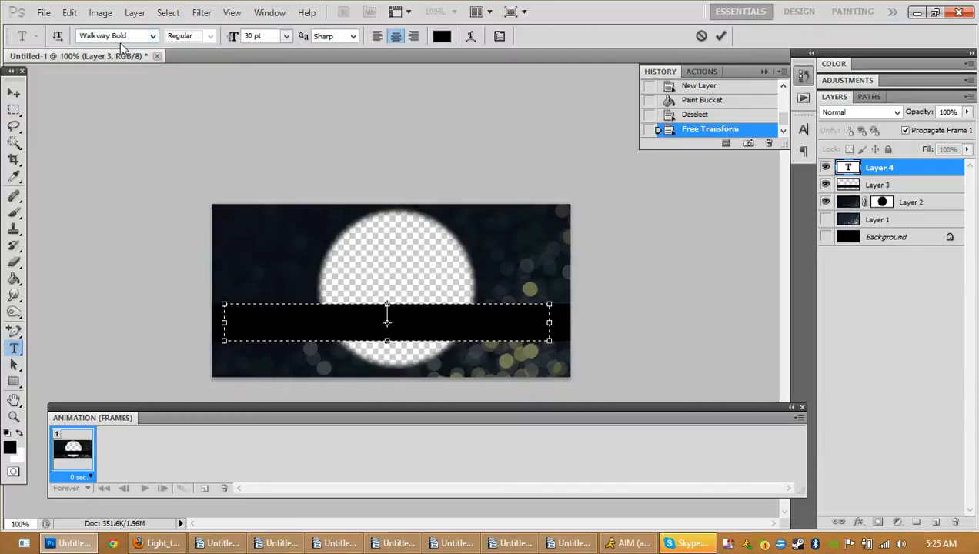
mouse_move(117, 35)
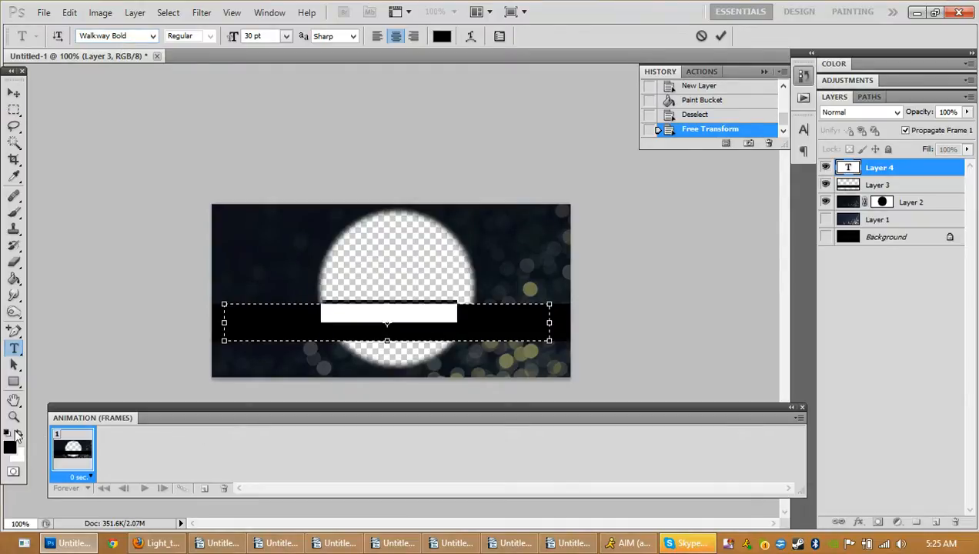
text(Lily Green)
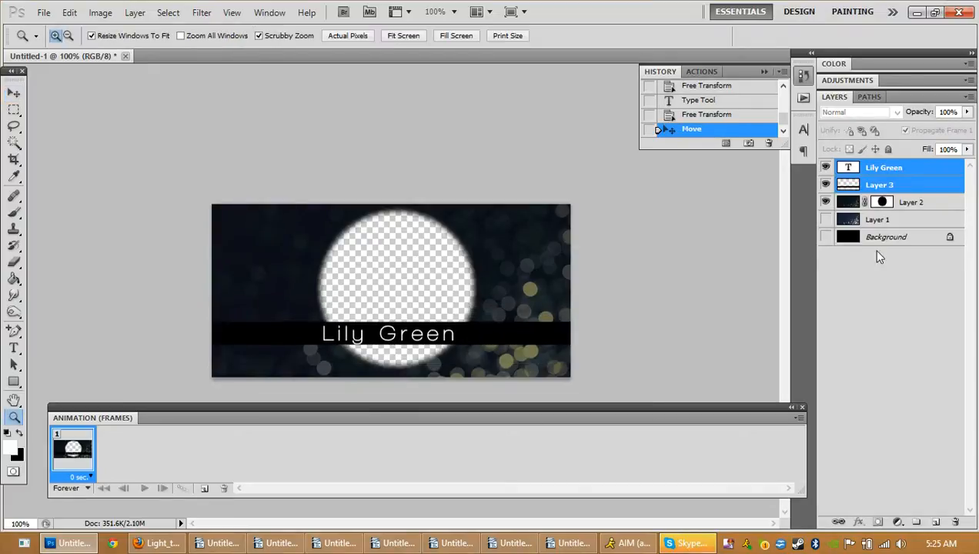
click(878, 219)
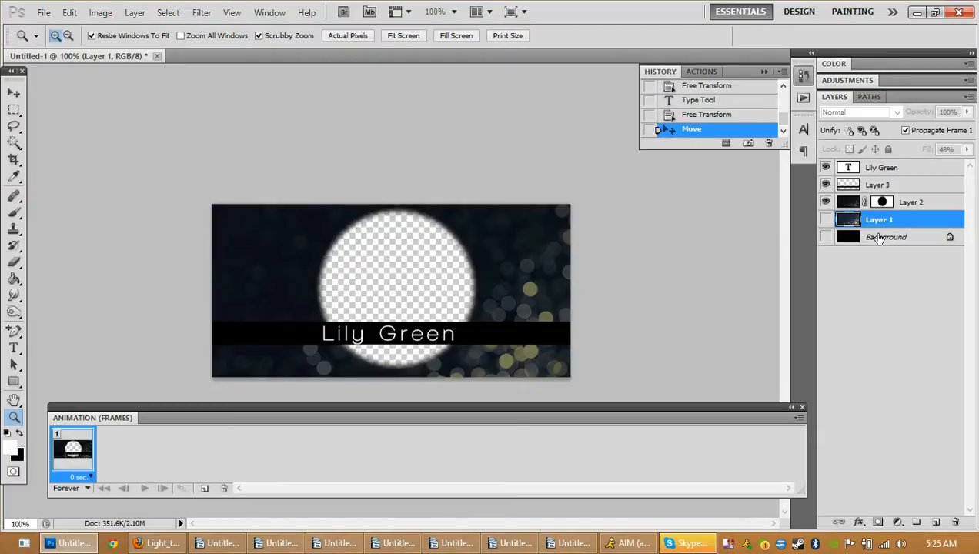
click(157, 543)
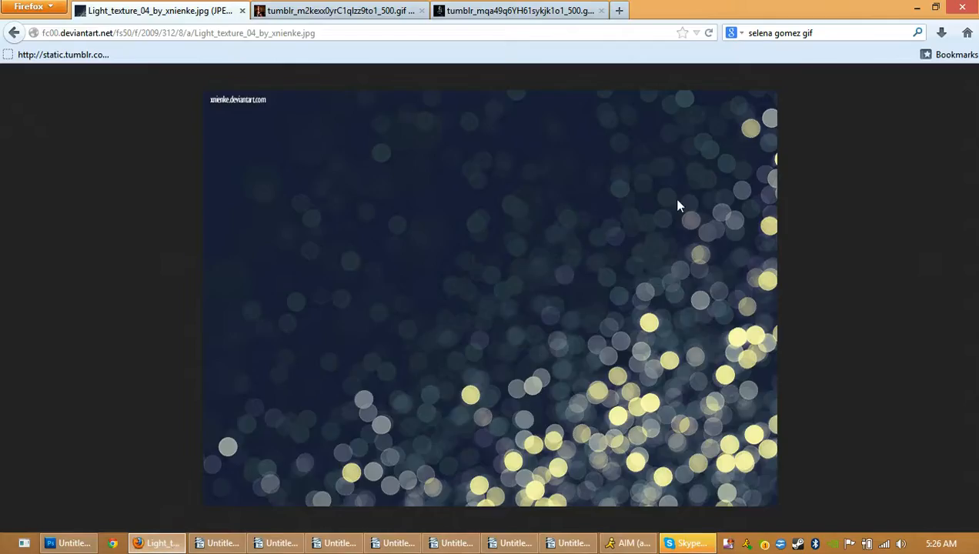
click(338, 10)
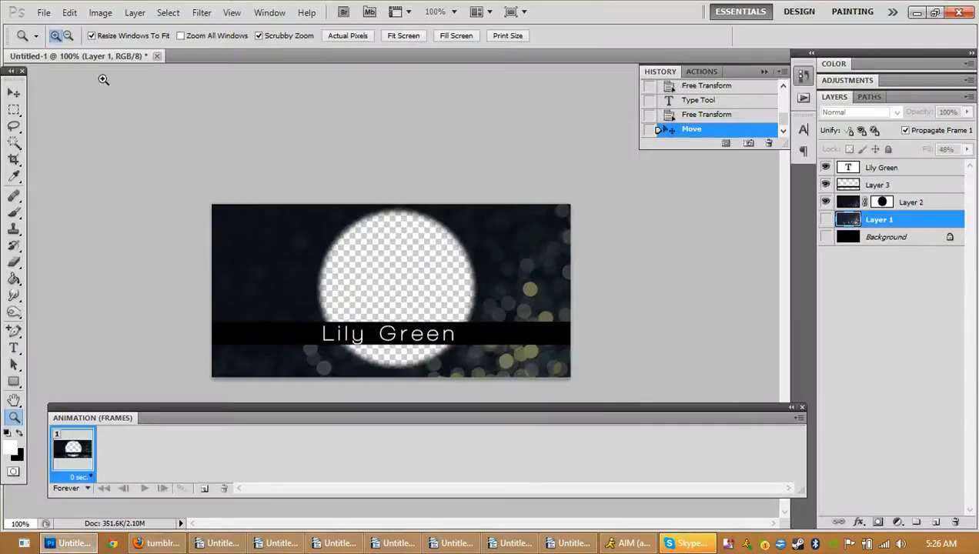
click(70, 13)
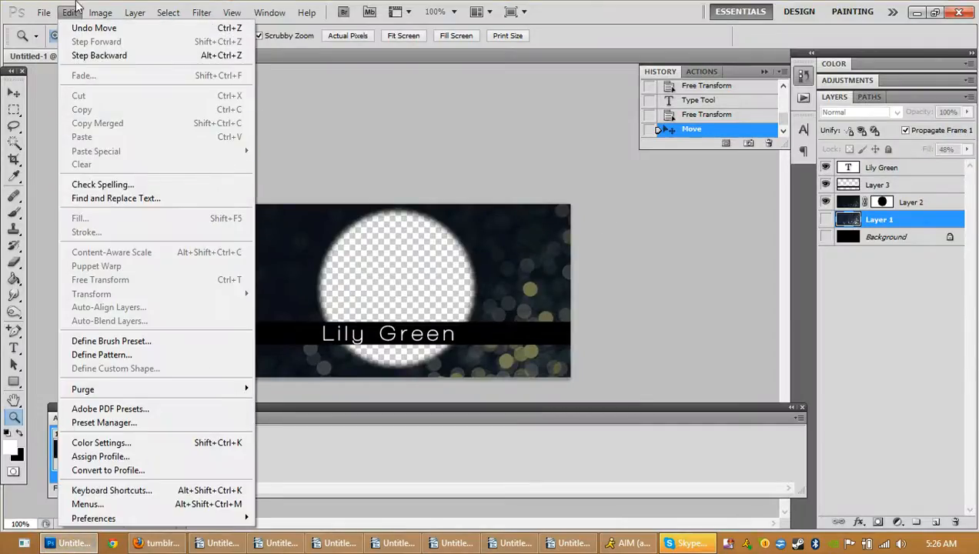
click(43, 12)
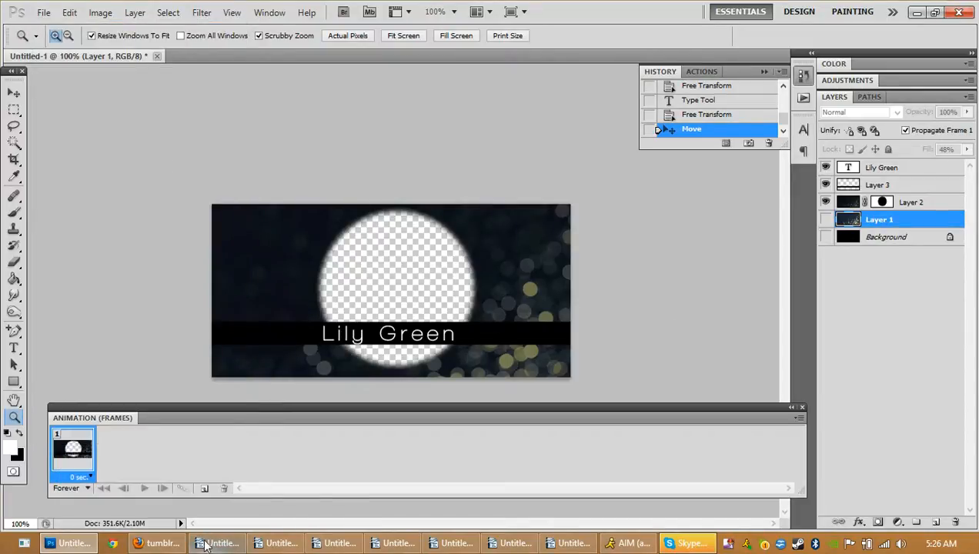
Step: Import all frames of the Tumblr GIF URL as layers via Video Frames to Layers
click(138, 542)
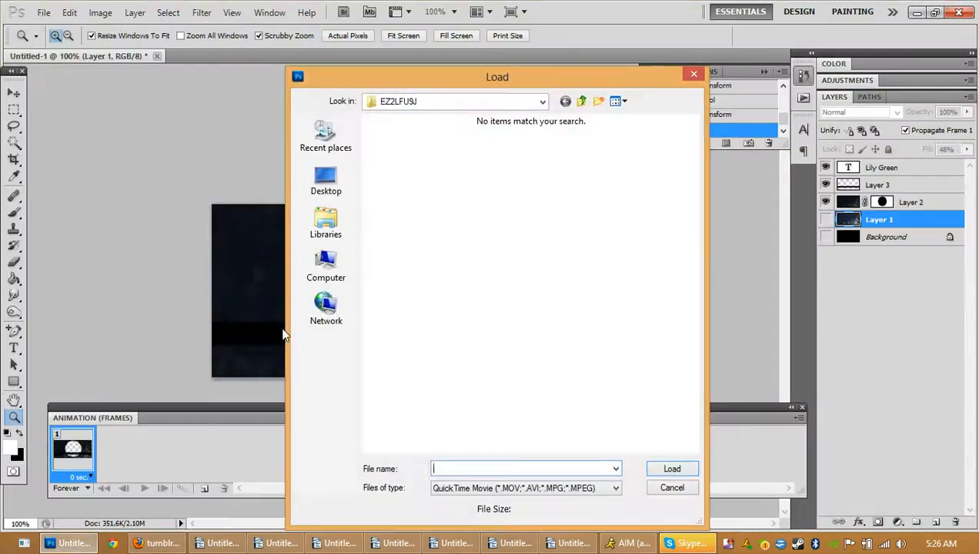
mouse_move(423, 306)
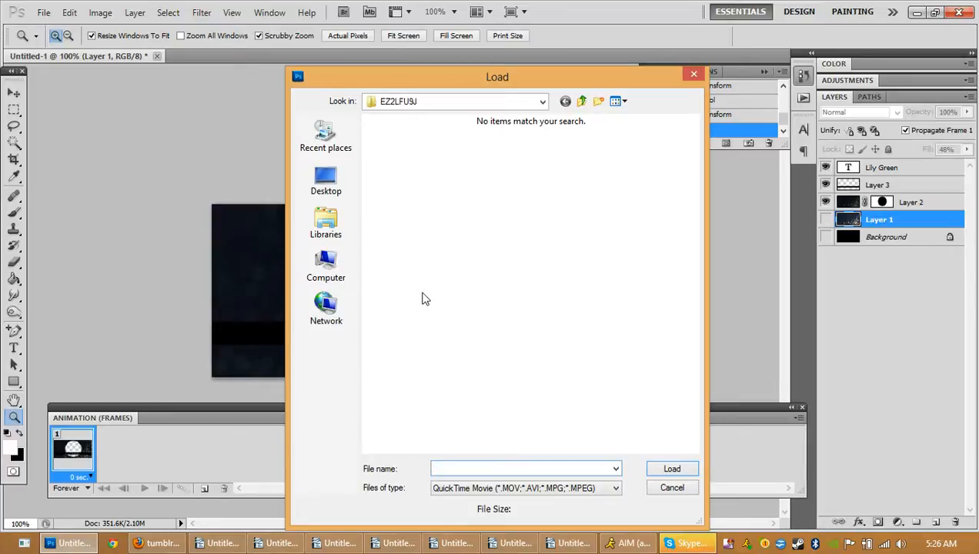
mouse_move(586, 370)
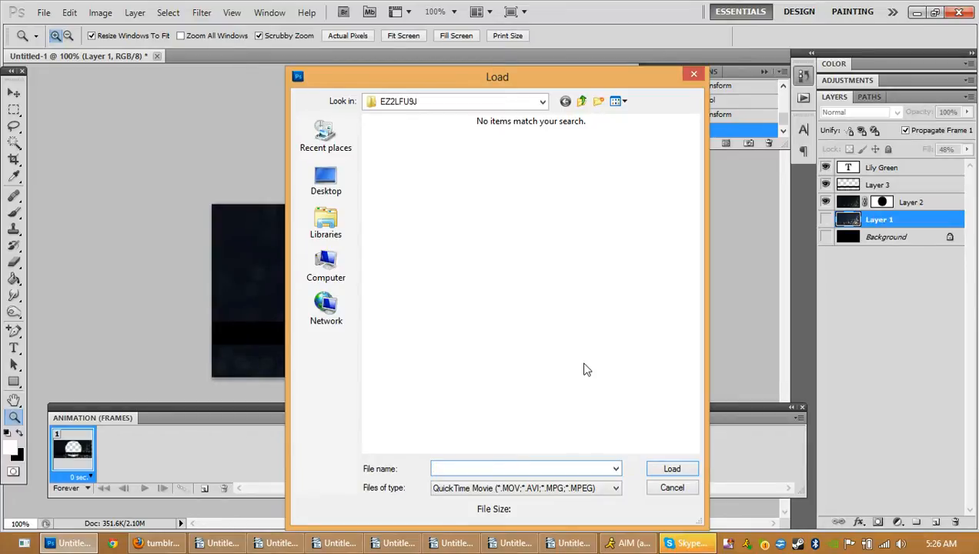
text(lia.tumblr.com/tumblr_m2kexx0yrC1qlzz9to1_500.gif)
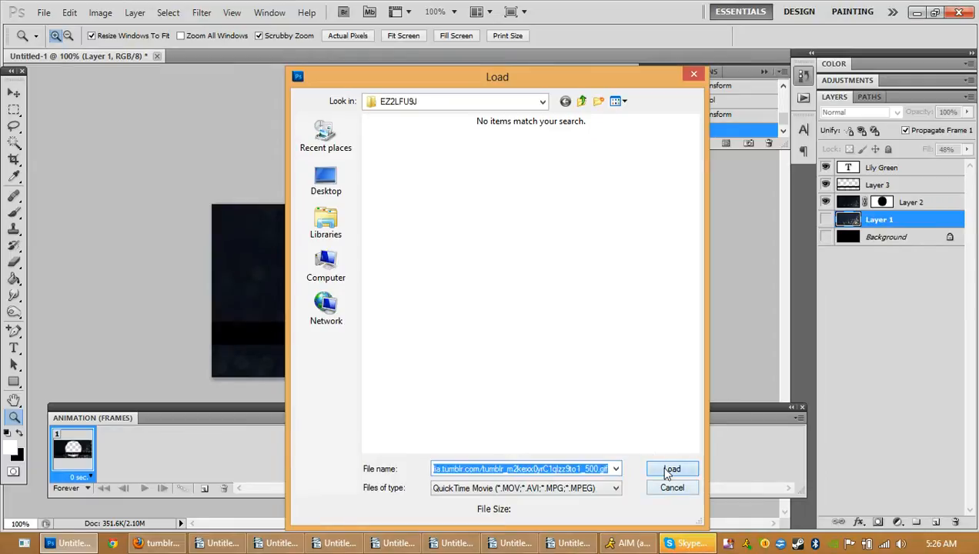
click(671, 469)
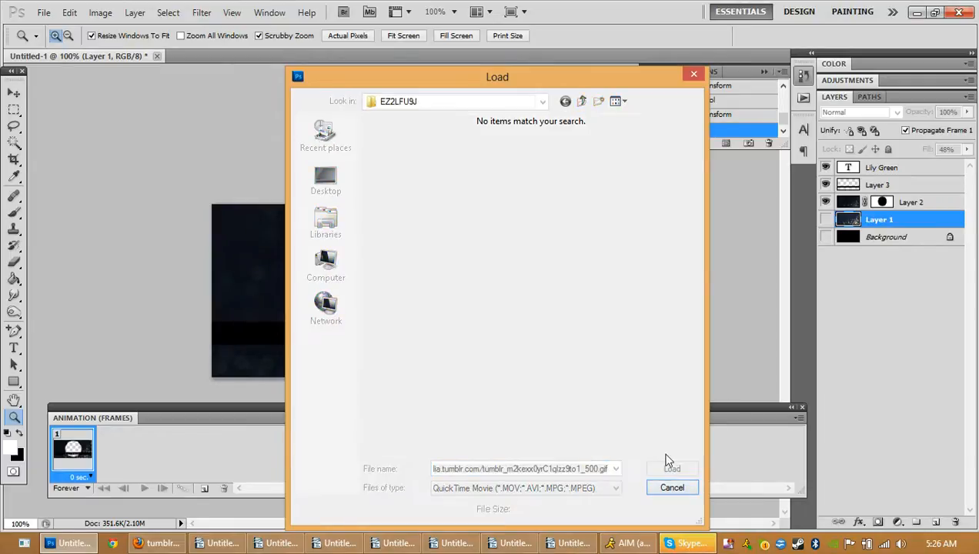
click(671, 469)
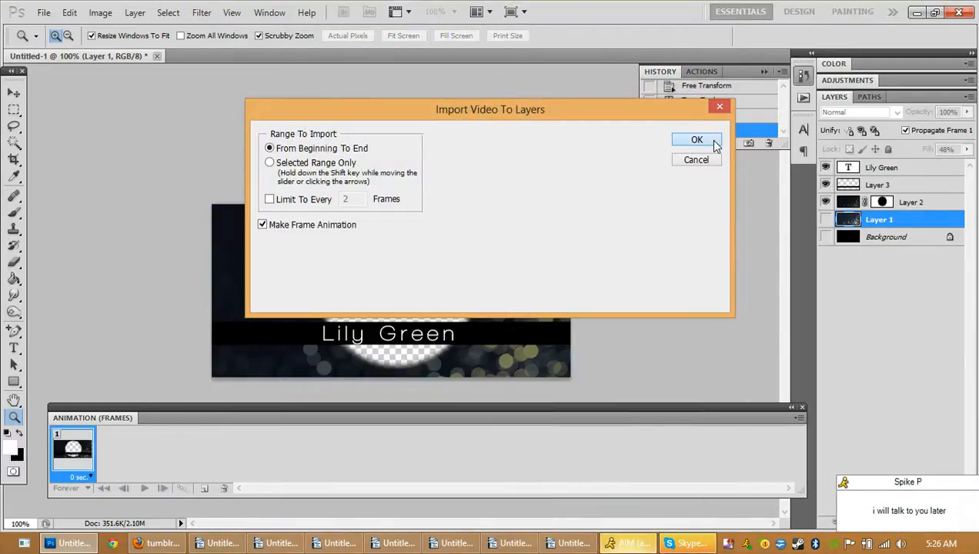
click(696, 140)
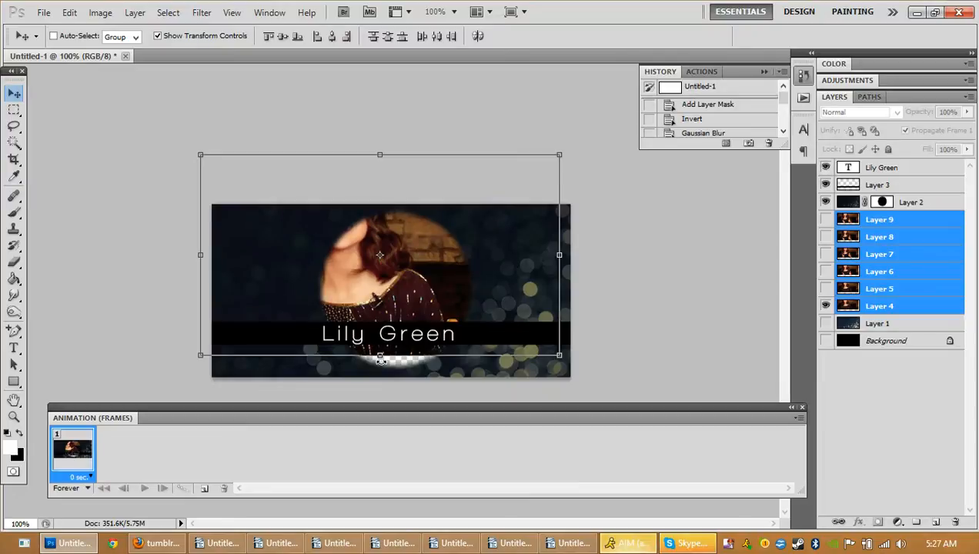
mouse_move(273, 407)
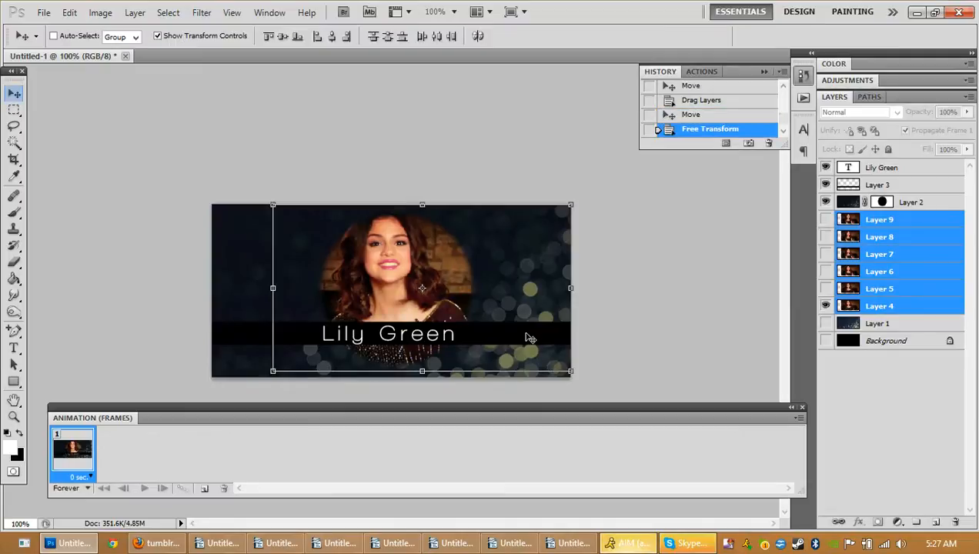
mouse_move(543, 303)
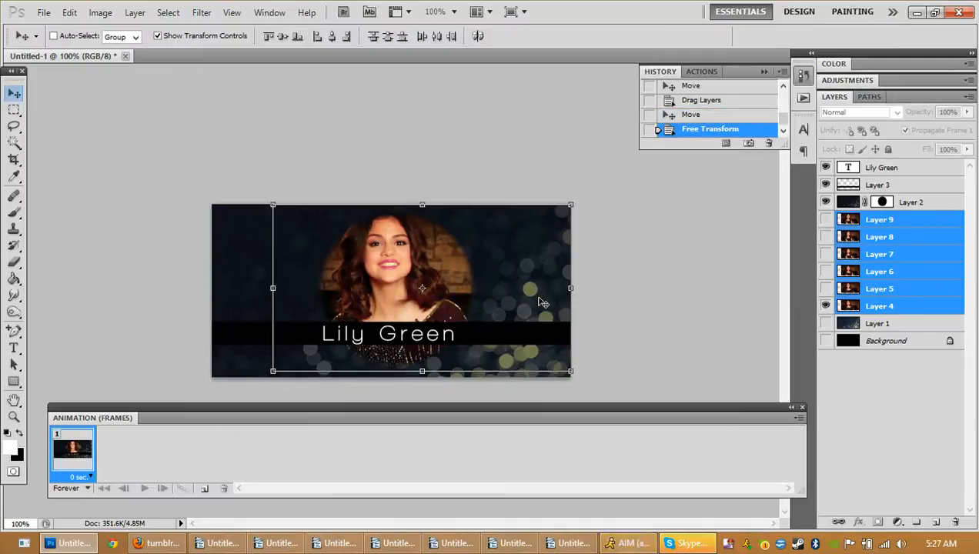
mouse_move(687, 282)
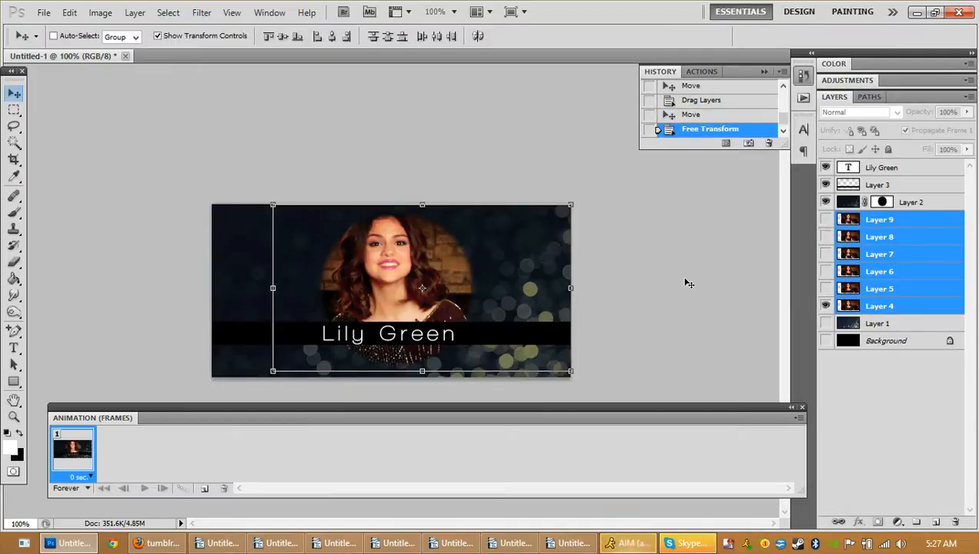
Step: Commit the transform fitting clip Layers 4–9 into the circular hole
click(879, 219)
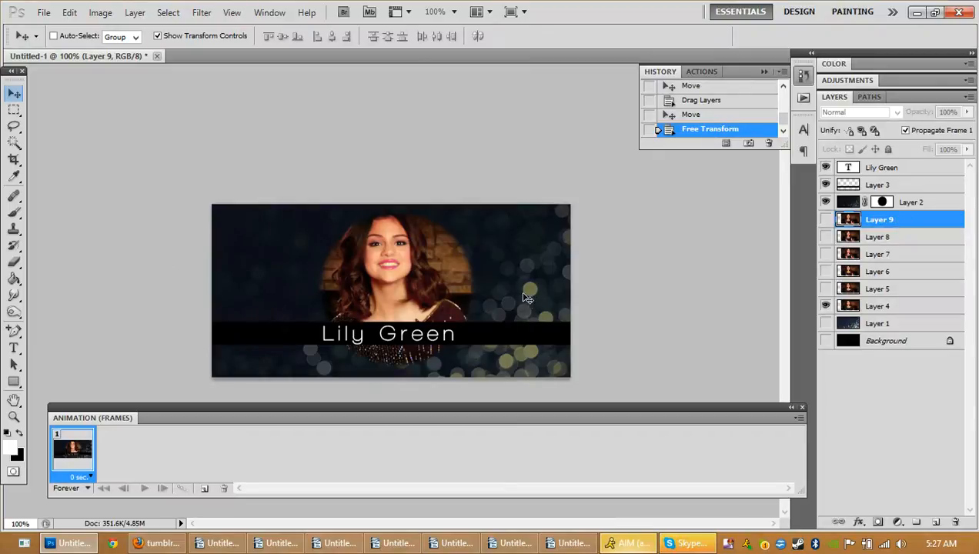
mouse_move(599, 247)
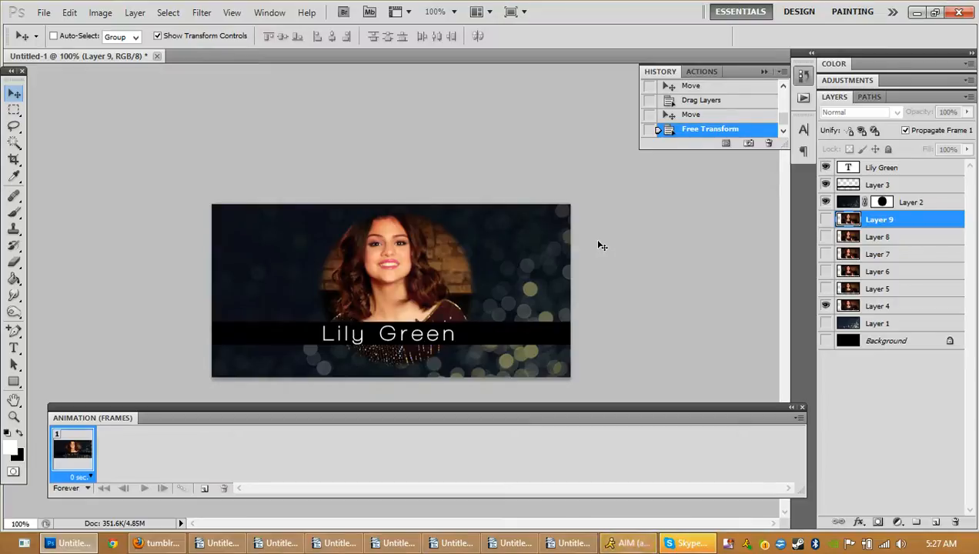
click(100, 13)
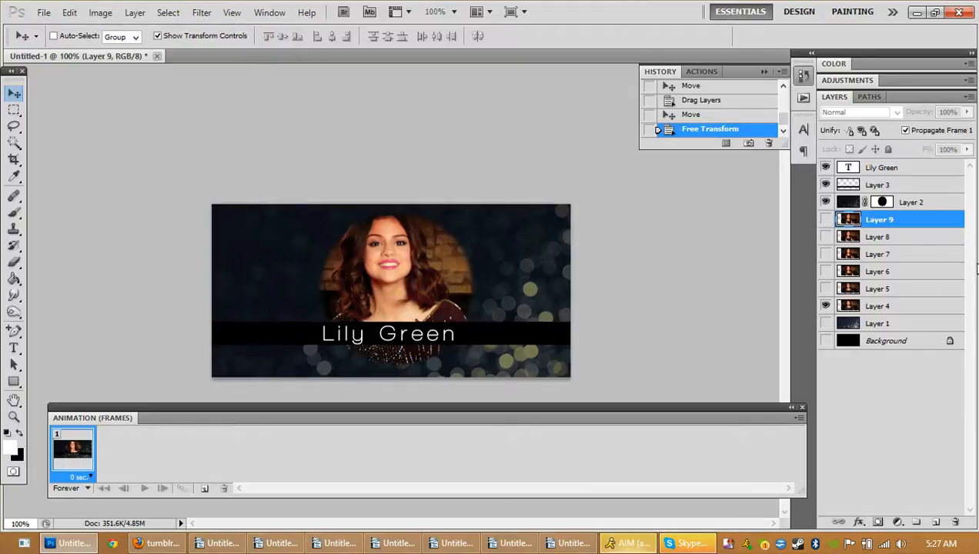
mouse_move(135, 12)
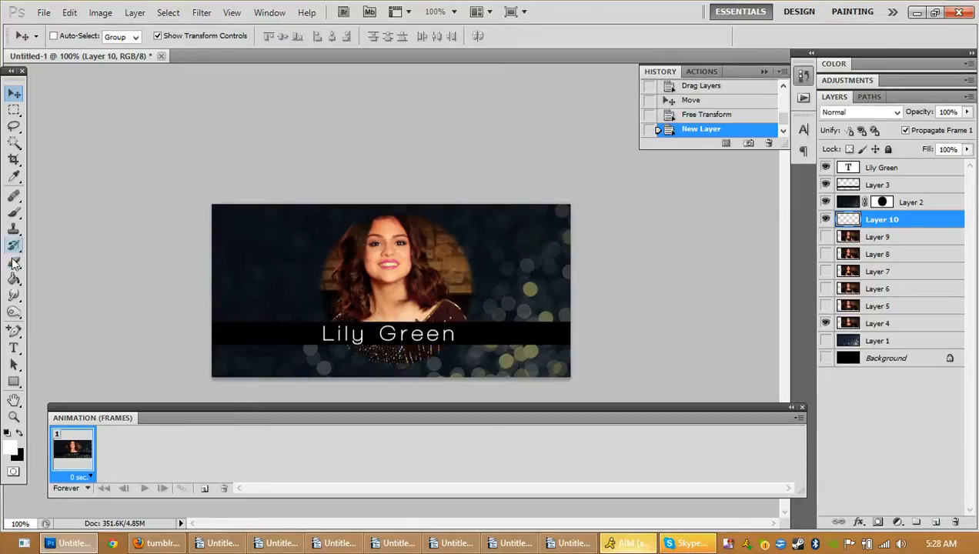
Step: Fill new Layer 10 with white using the Paint Bucket
click(14, 277)
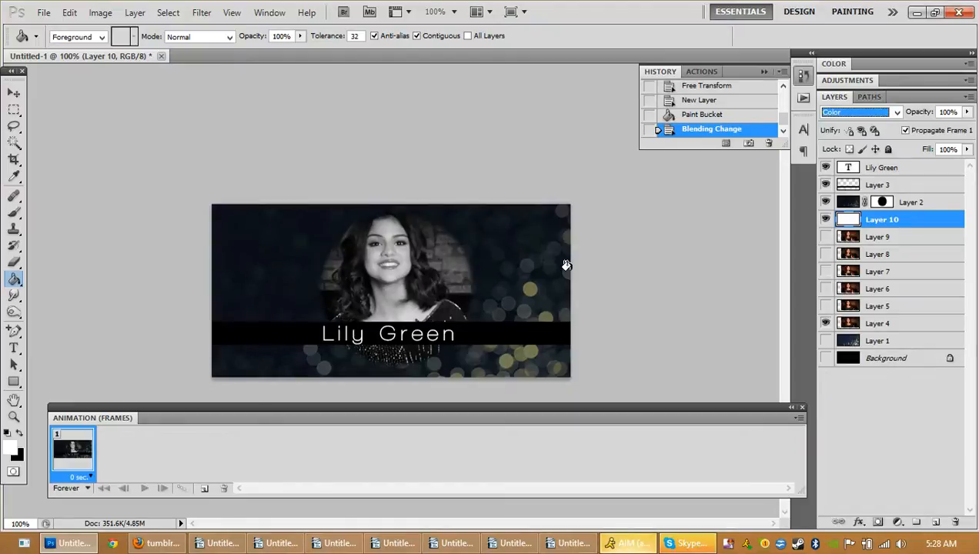
click(134, 12)
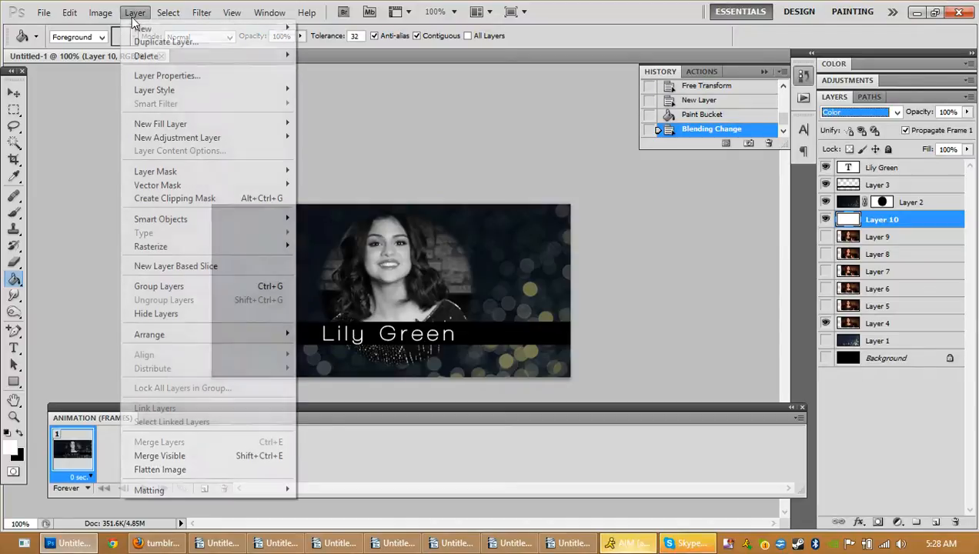
mouse_move(177, 136)
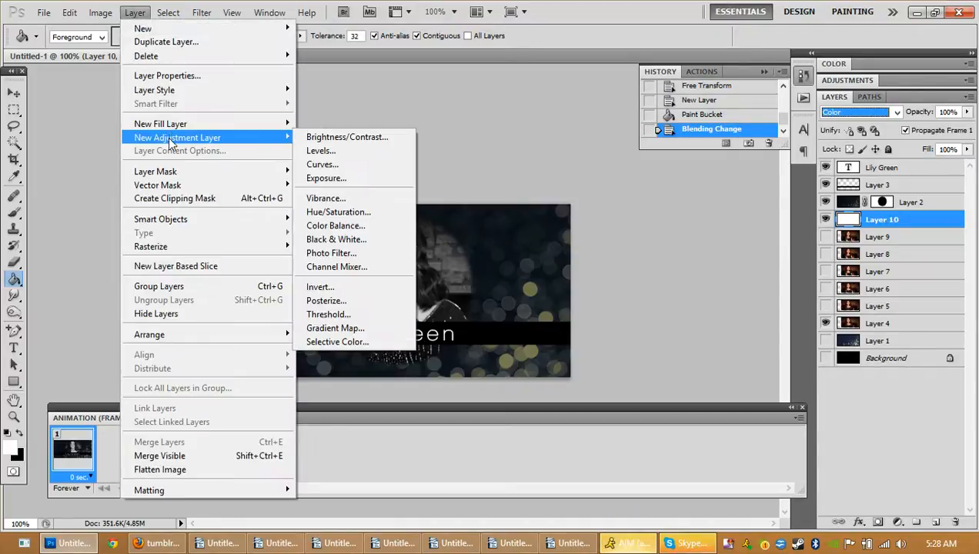
Step: Add a Brightness/Contrast adjustment layer with brightness 13 and contrast 13
click(347, 137)
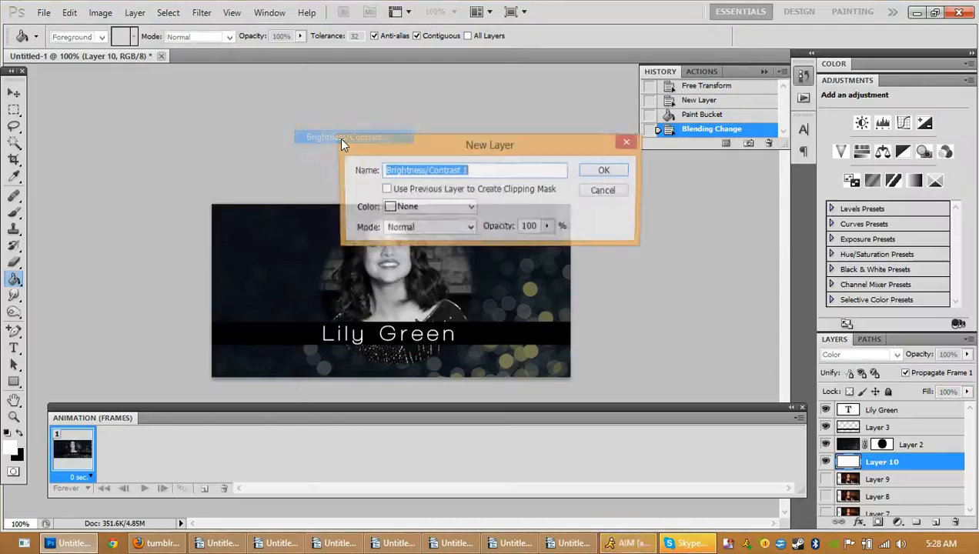
click(603, 169)
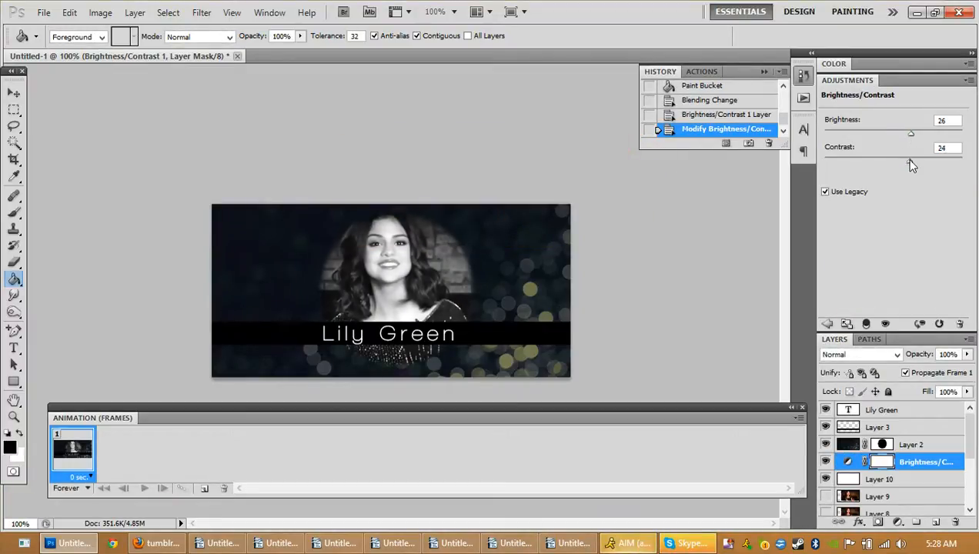
drag(911, 158, 916, 160)
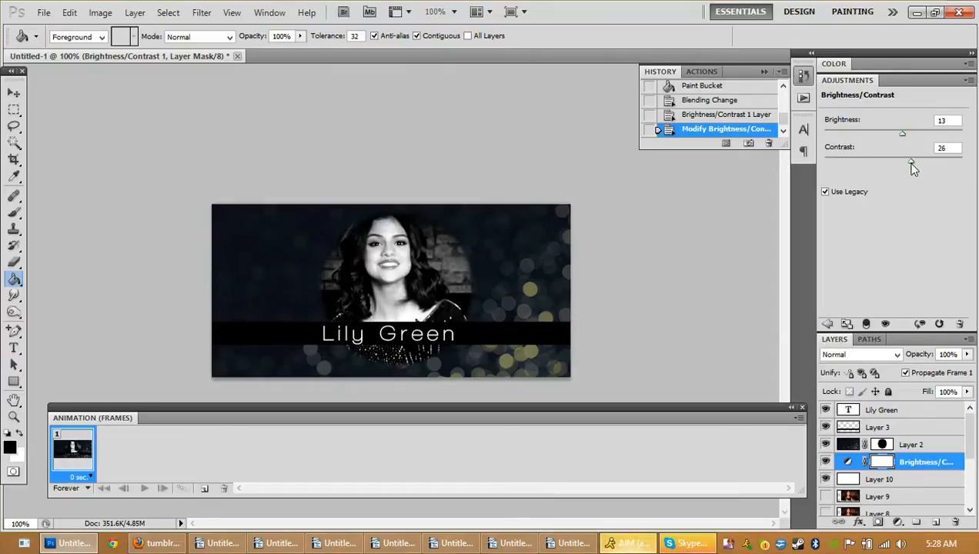
drag(911, 161, 901, 161)
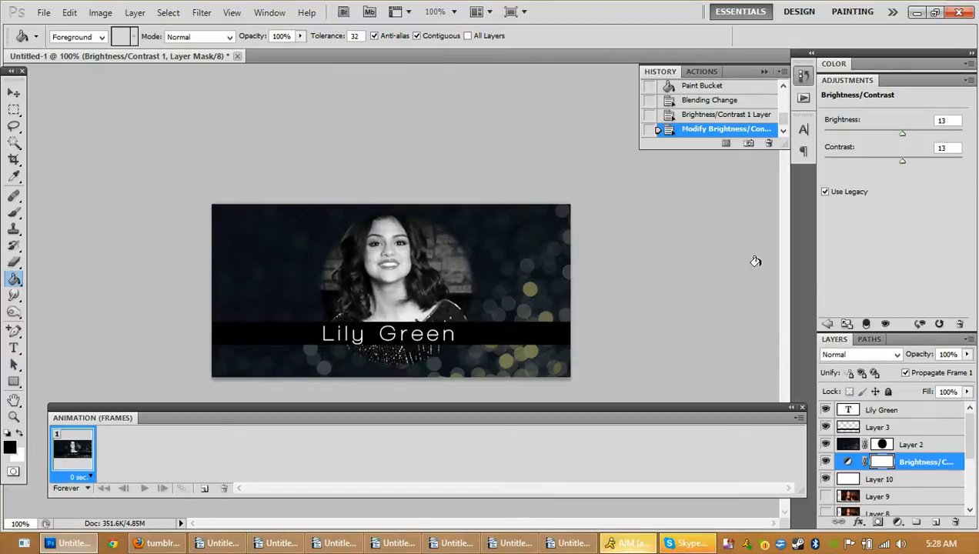
mouse_move(522, 374)
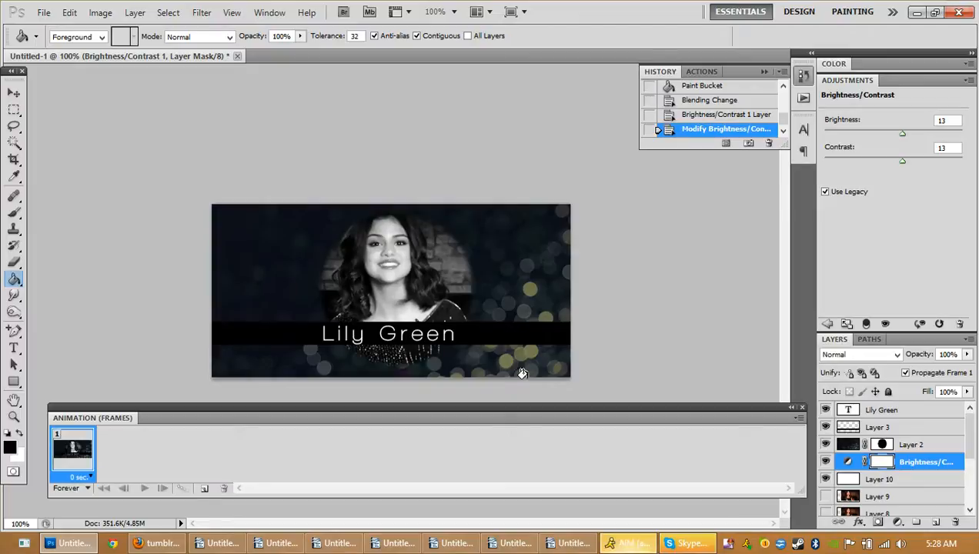
mouse_move(413, 353)
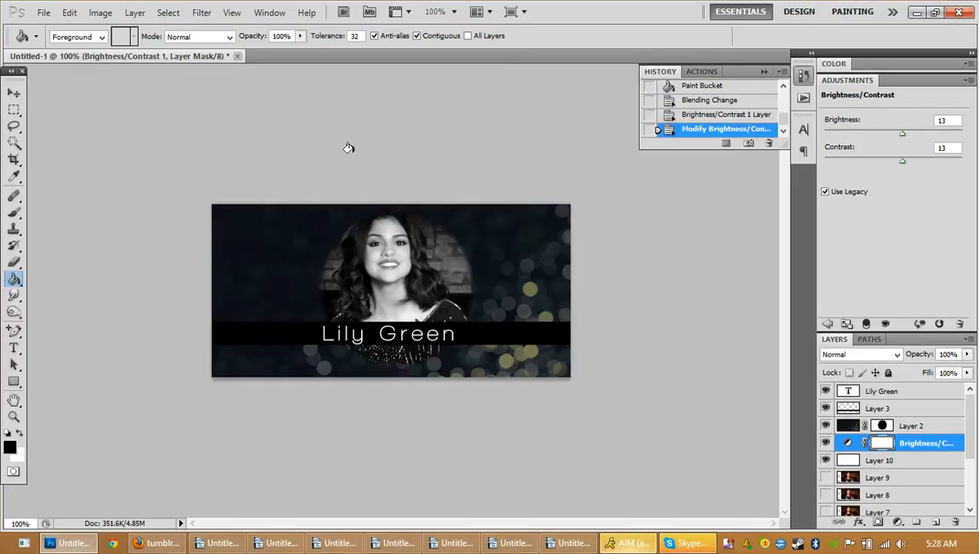
Step: Show the Animation panel and set the first frame's delay to 0.15 seconds
click(269, 12)
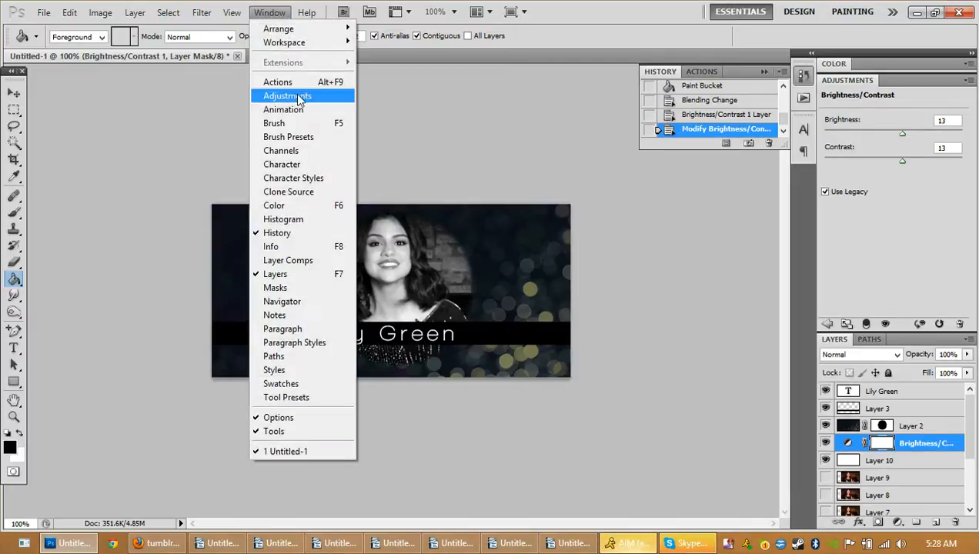
mouse_move(283, 109)
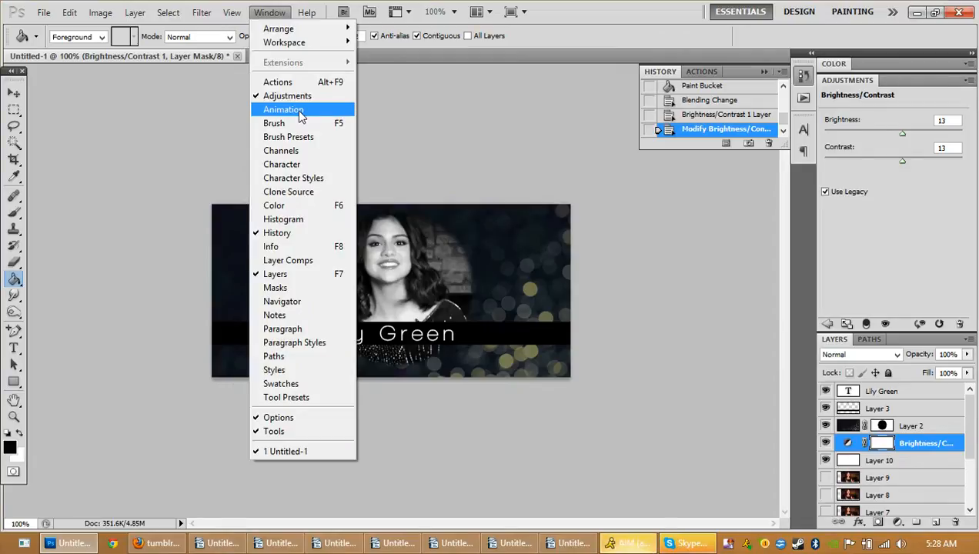
click(283, 109)
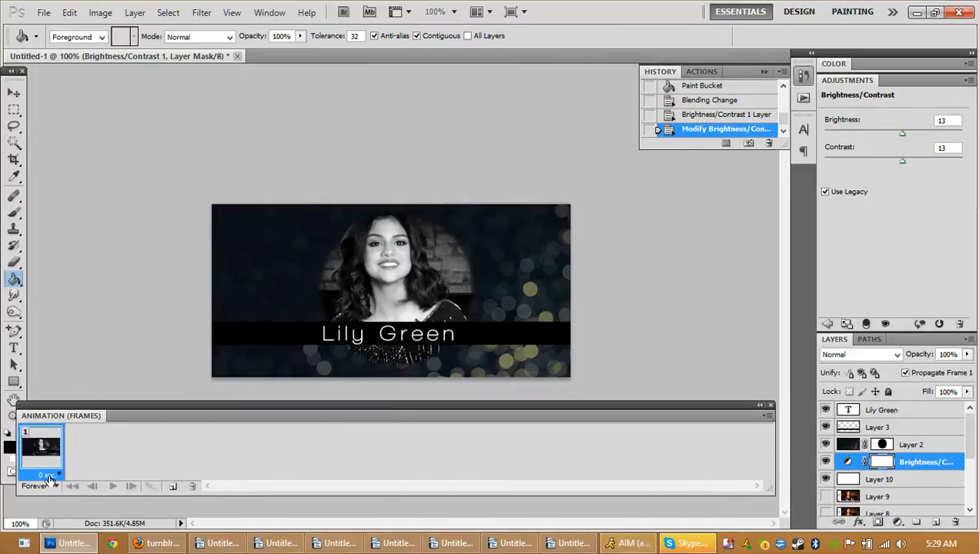
click(55, 476)
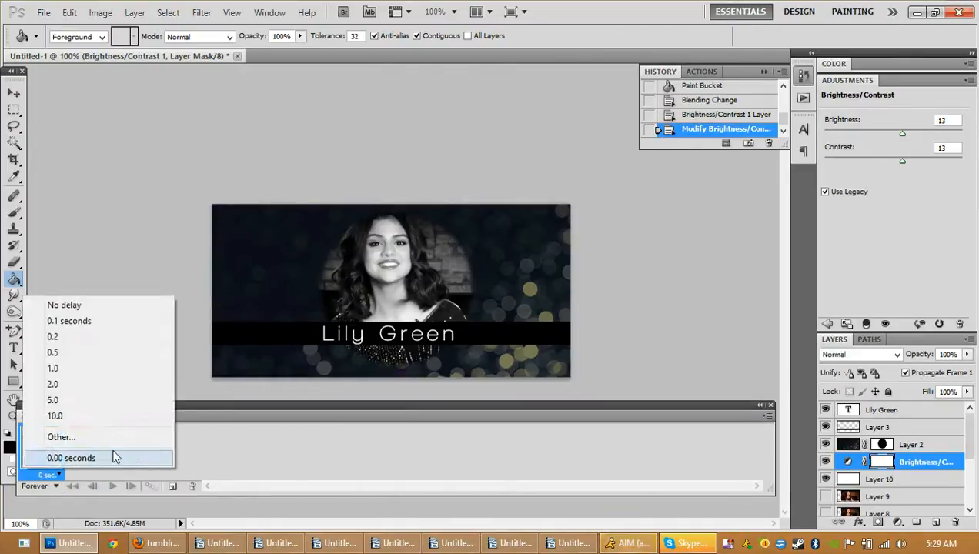
click(61, 436)
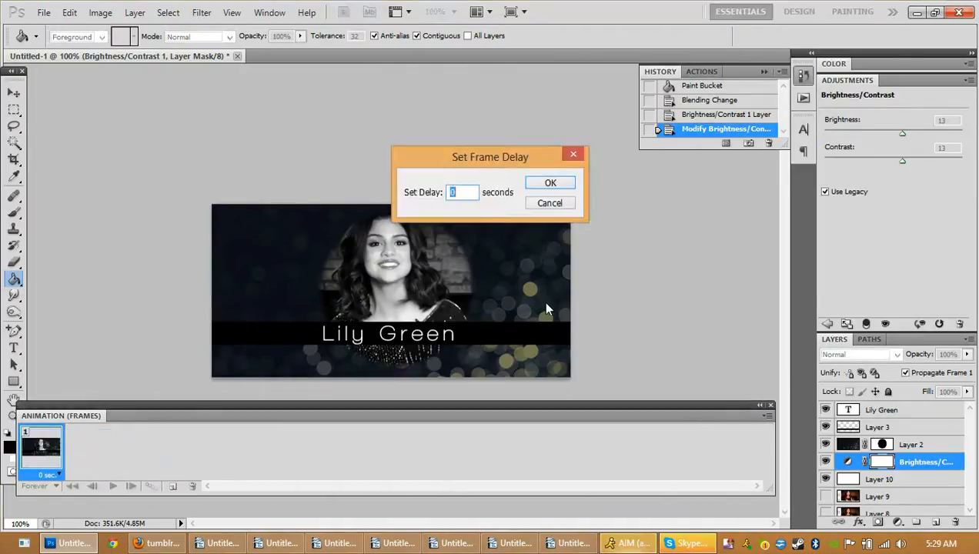
text(0.15)
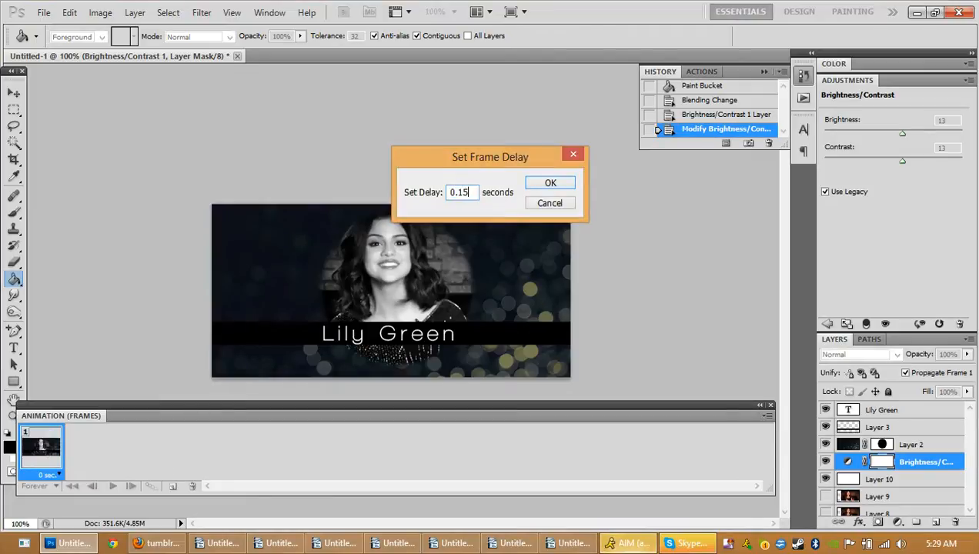
click(550, 183)
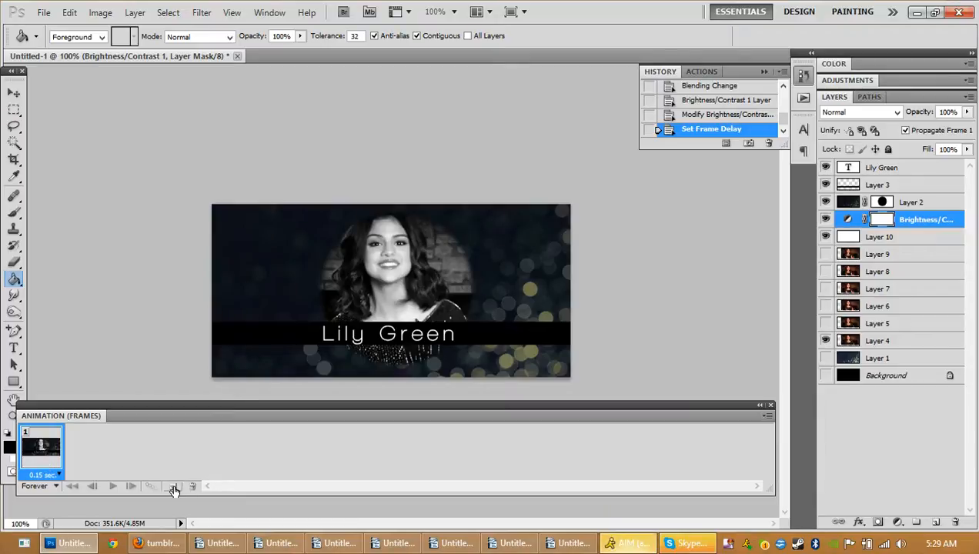
Step: Duplicate frames up to six, each showing the next clip layer, then preview playback
click(172, 485)
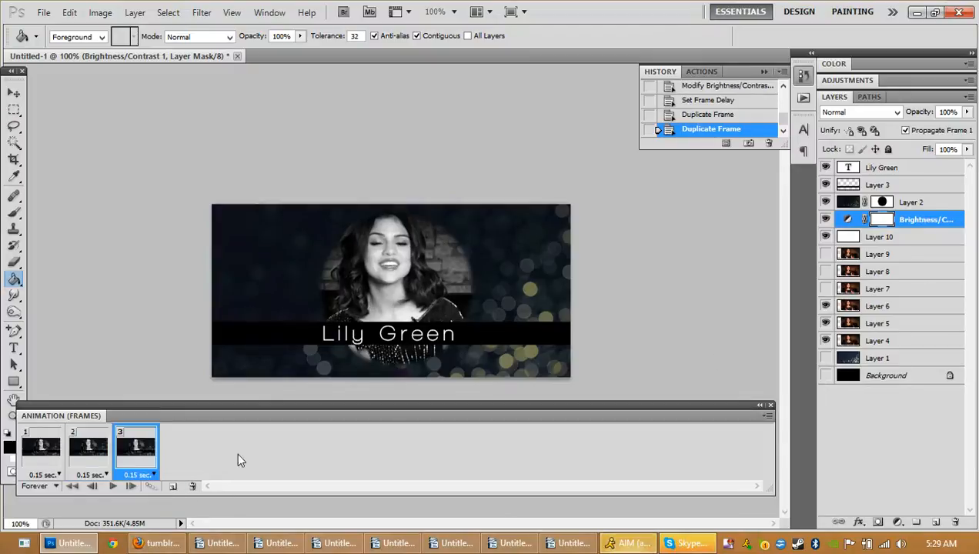
click(173, 486)
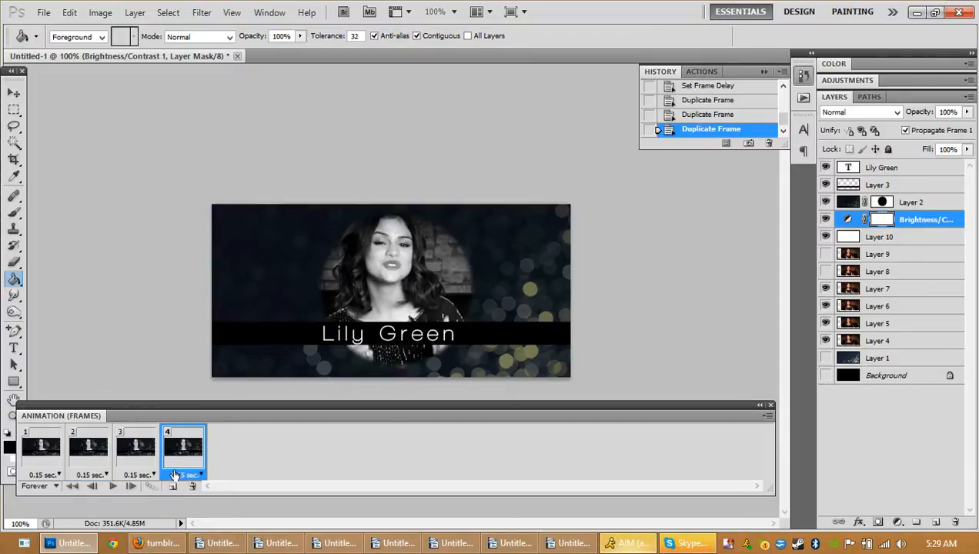
click(173, 486)
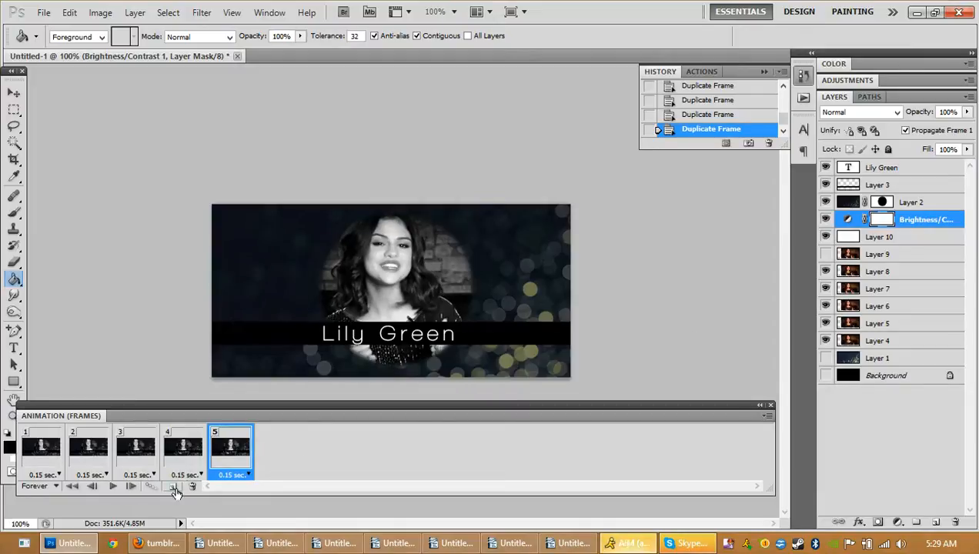
click(173, 485)
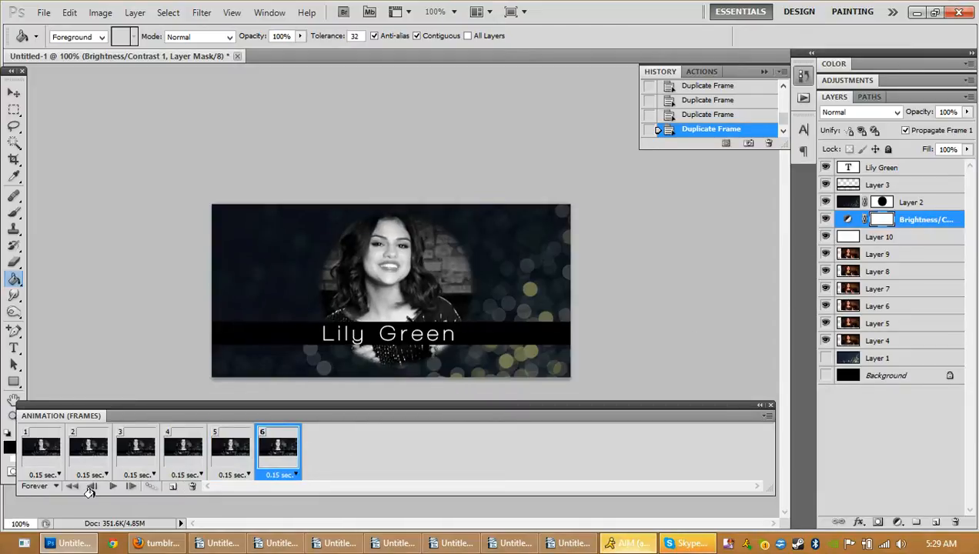
click(112, 485)
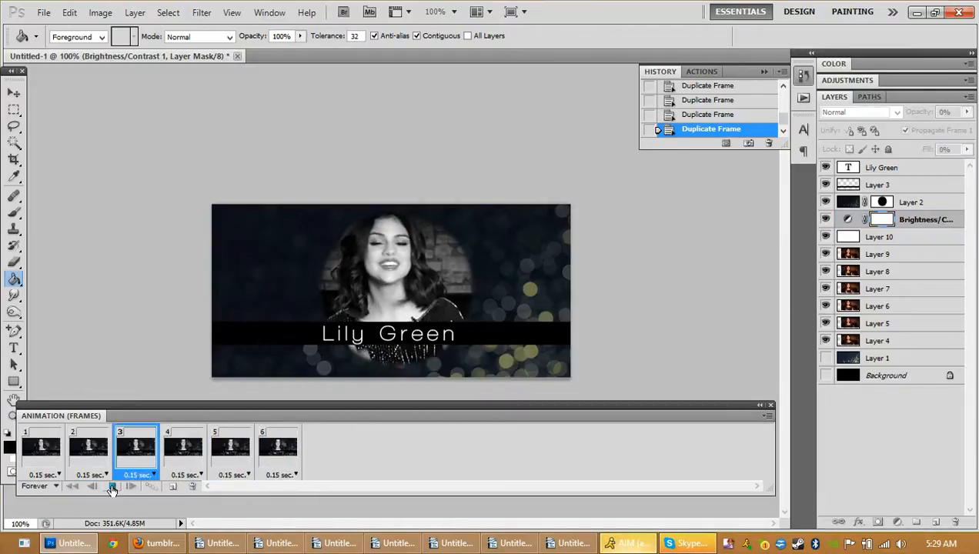
click(41, 450)
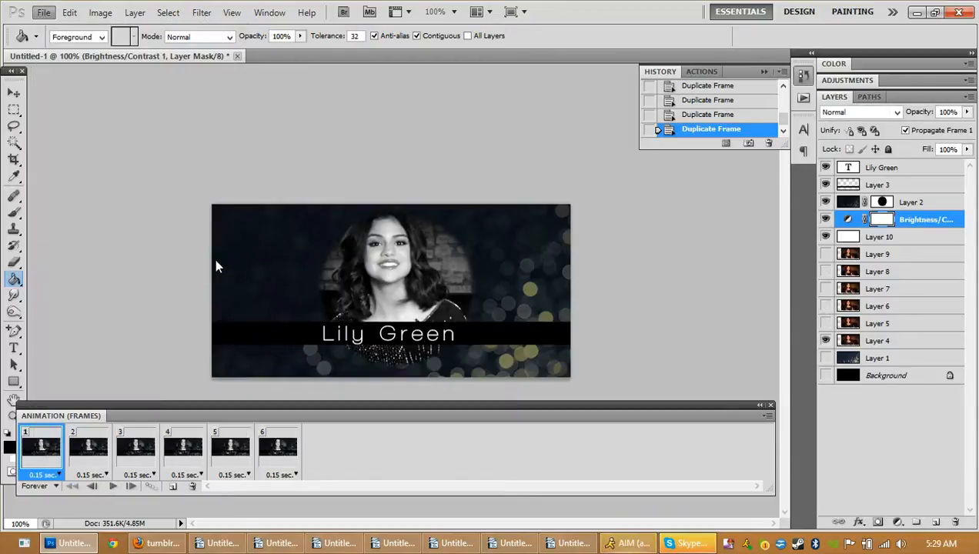
Step: Save the animation via Save for Web as 'lily gre' GIF in the character folder
click(44, 13)
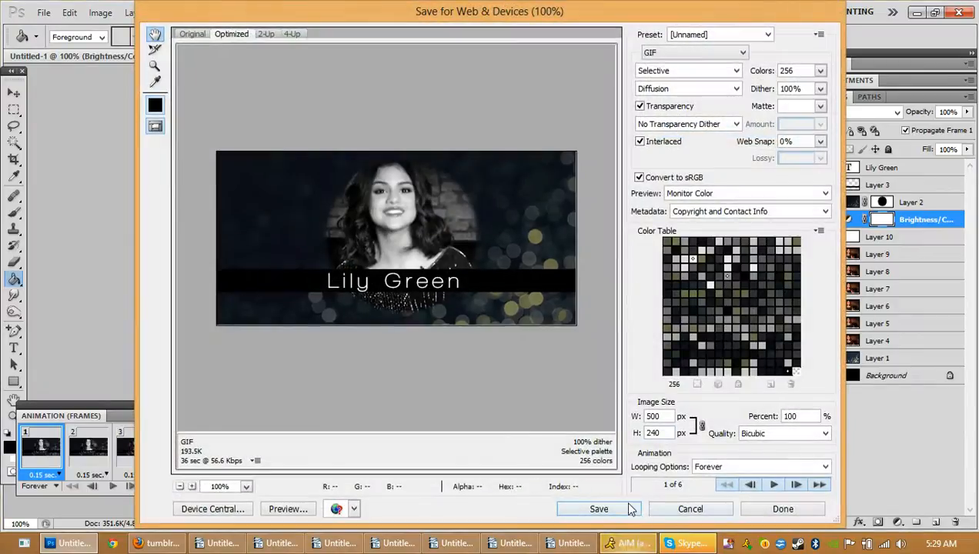
click(598, 508)
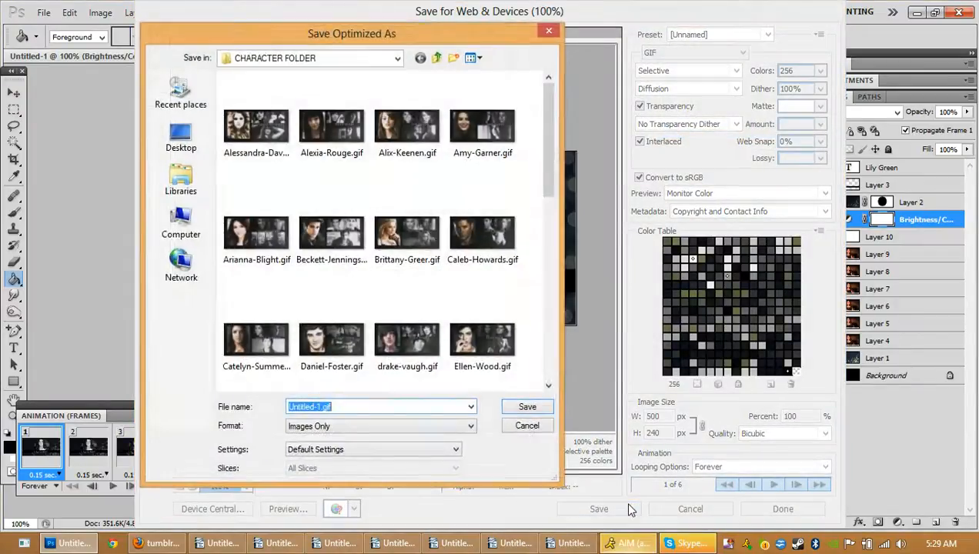
text(lily gre)
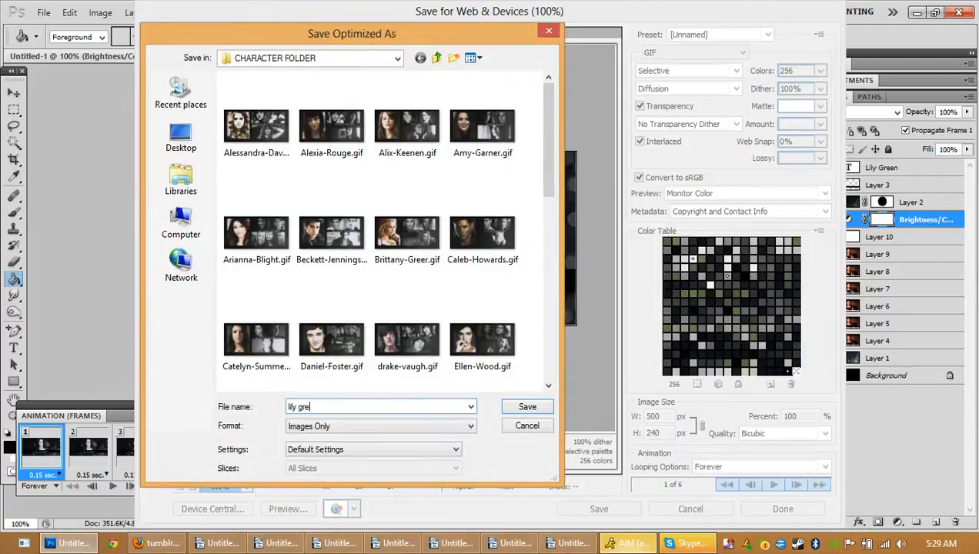
click(527, 407)
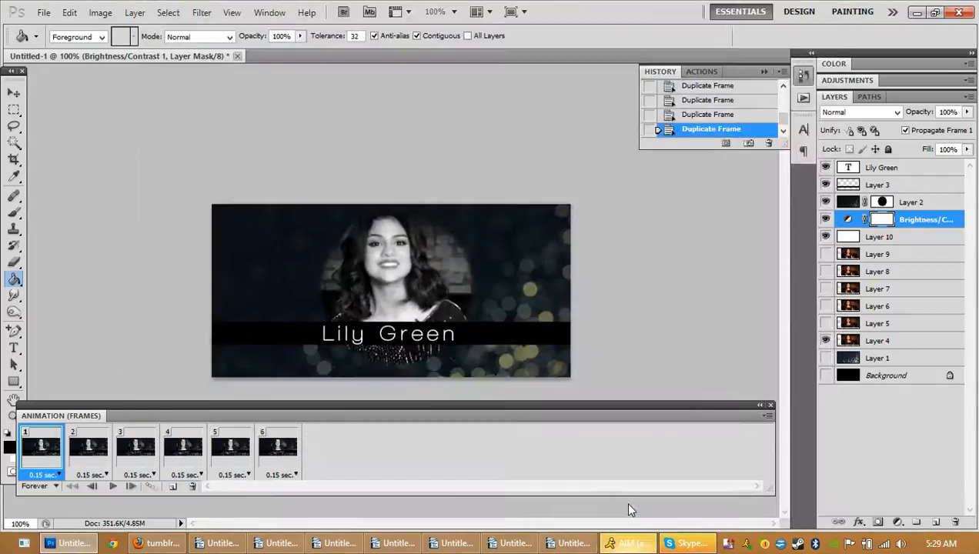